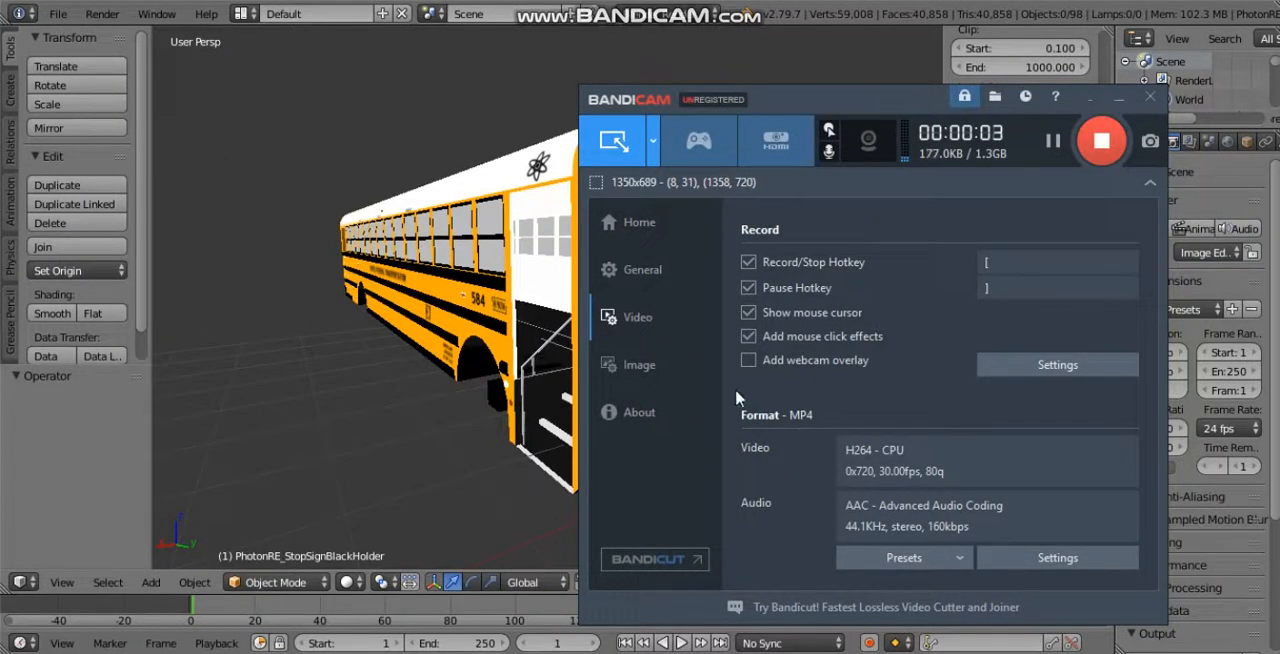
pyautogui.moveTo(117, 457)
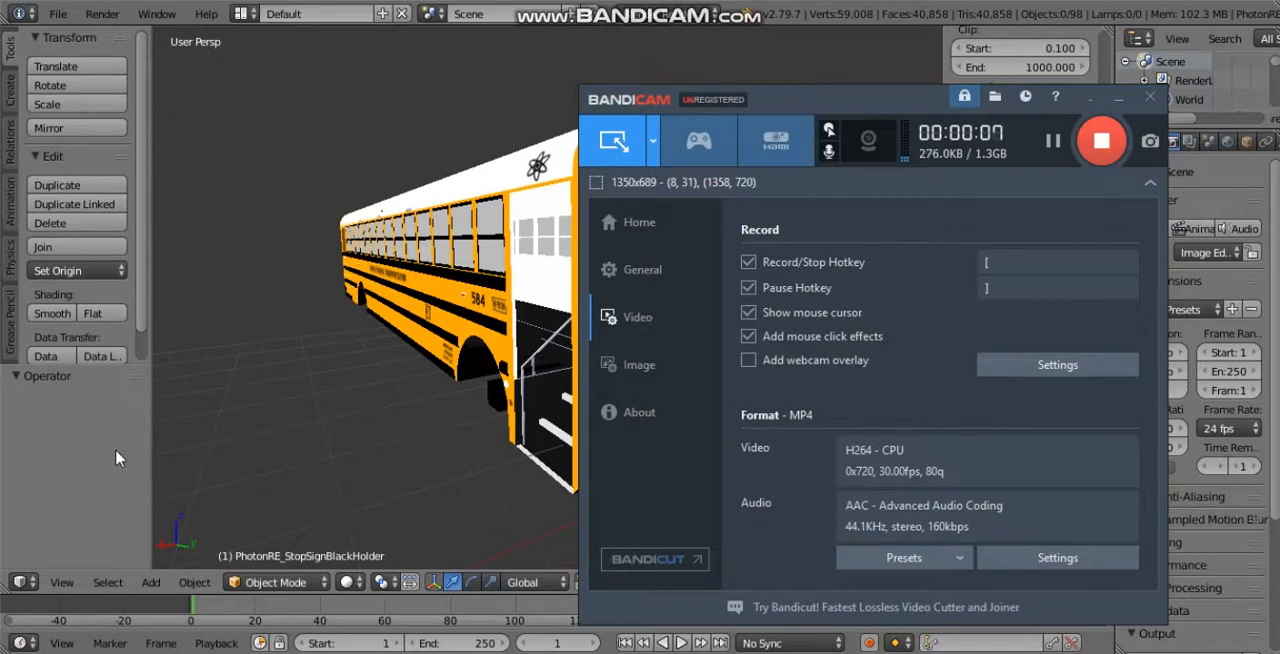
pyautogui.moveTo(920, 15)
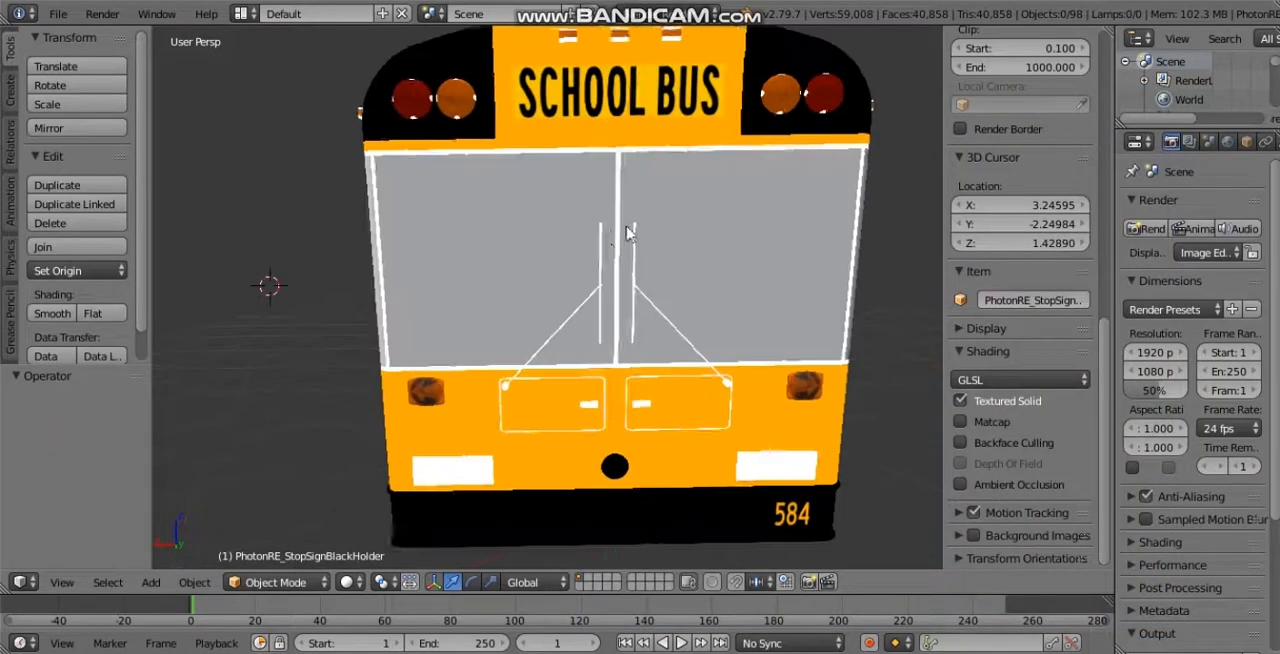
# Orbit to the bus side and front corner, then turn Textured Solid display off
pyautogui.moveTo(630, 230); pyautogui.dragTo(725, 322)
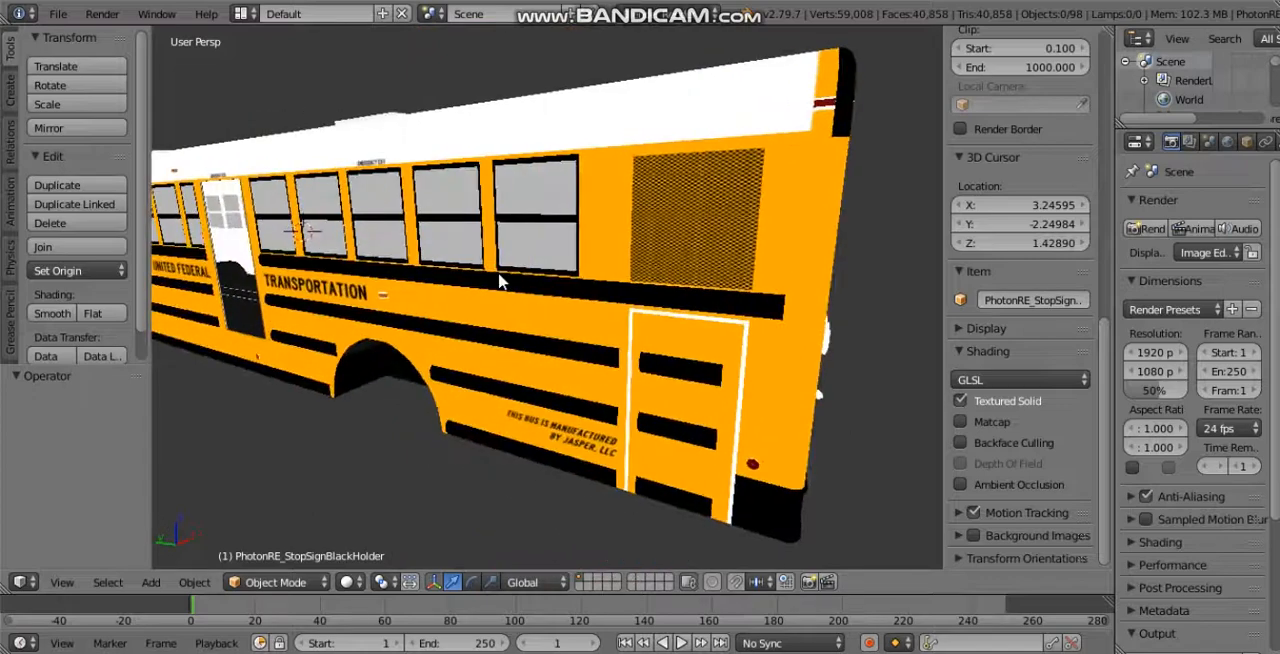
pyautogui.moveTo(500, 280); pyautogui.dragTo(360, 275)
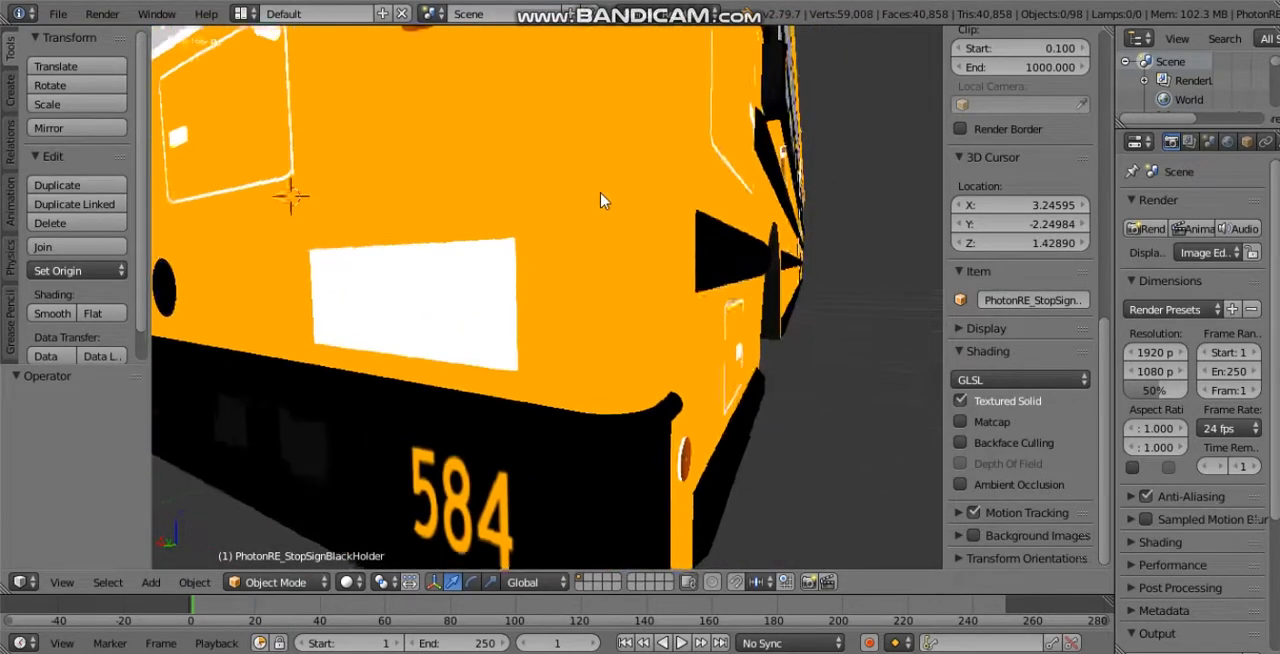
pyautogui.click(960, 401)
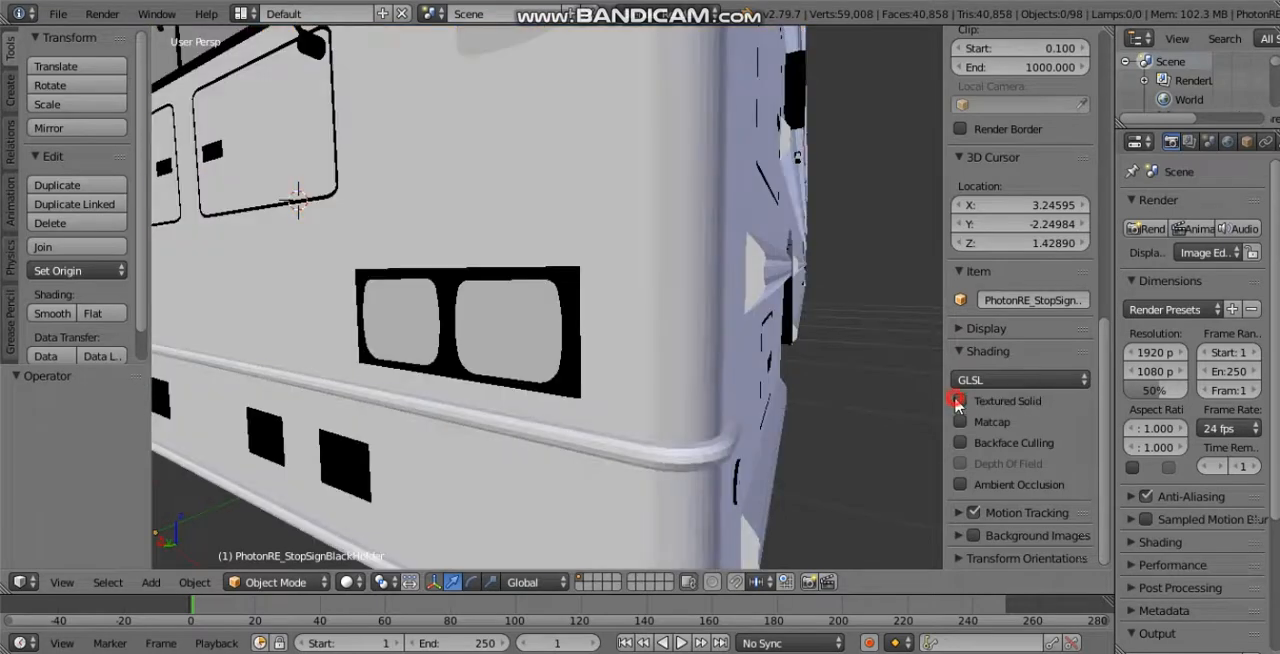
pyautogui.click(961, 401)
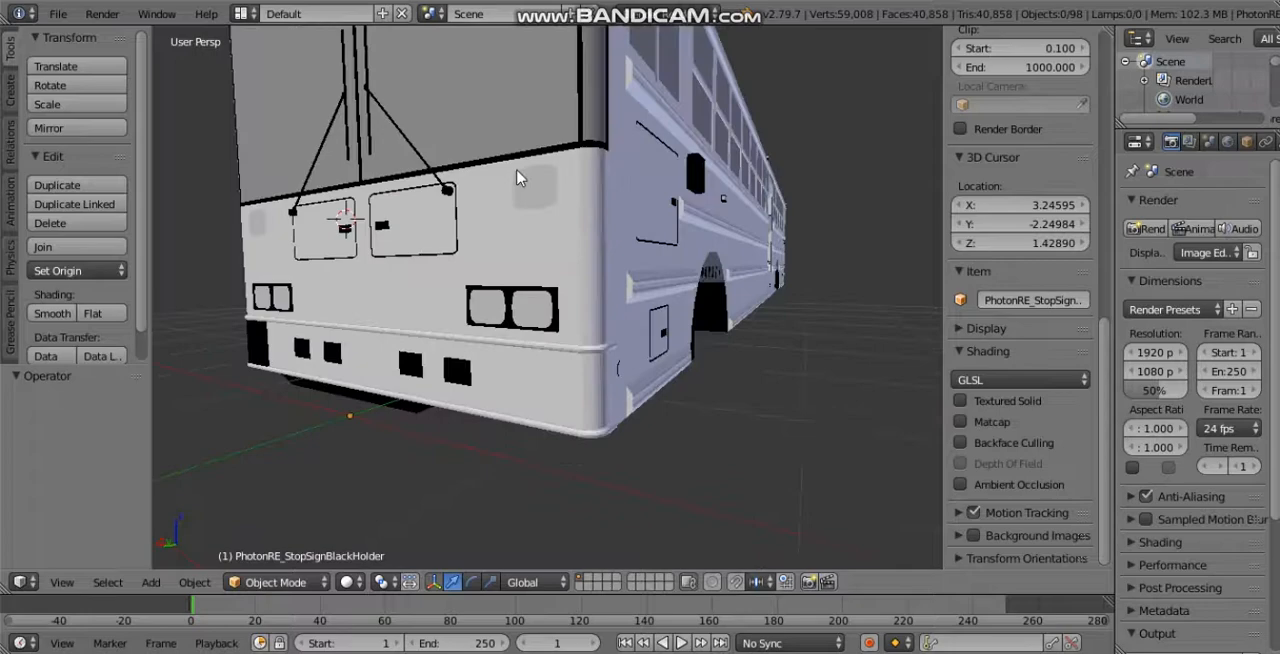
# View the back of the bus, toggle textures on and off again, and zoom on the front corner
pyautogui.moveTo(520, 177); pyautogui.dragTo(490, 290)
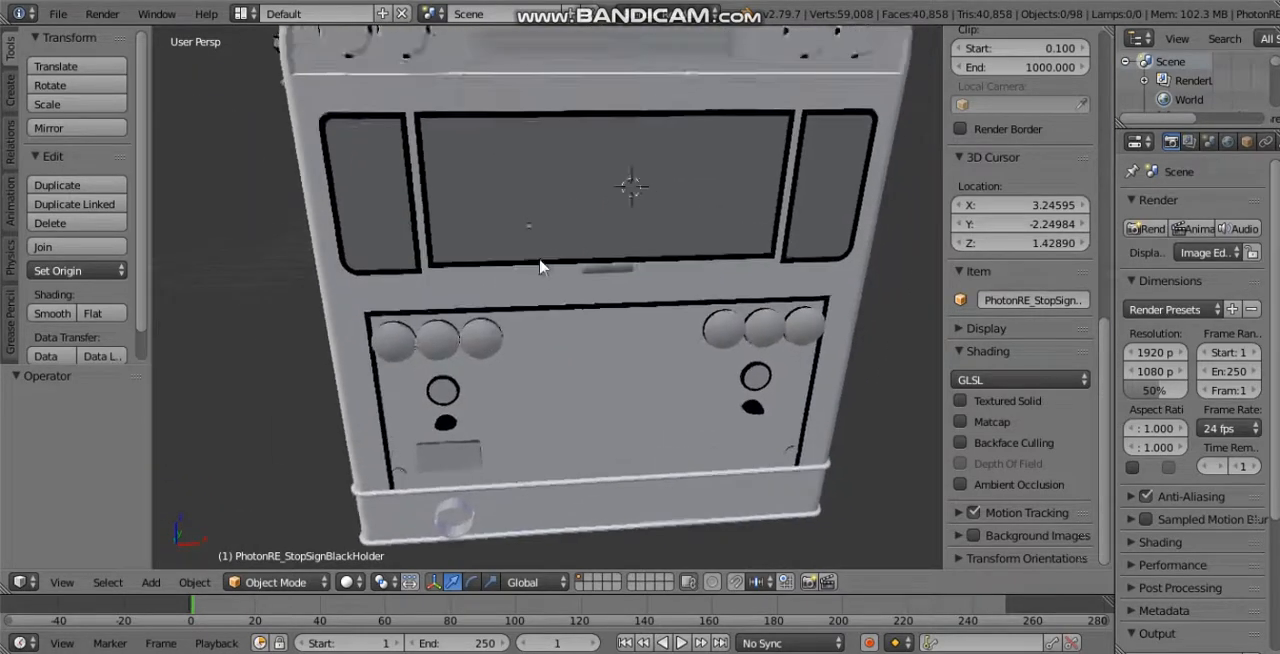
pyautogui.click(960, 400)
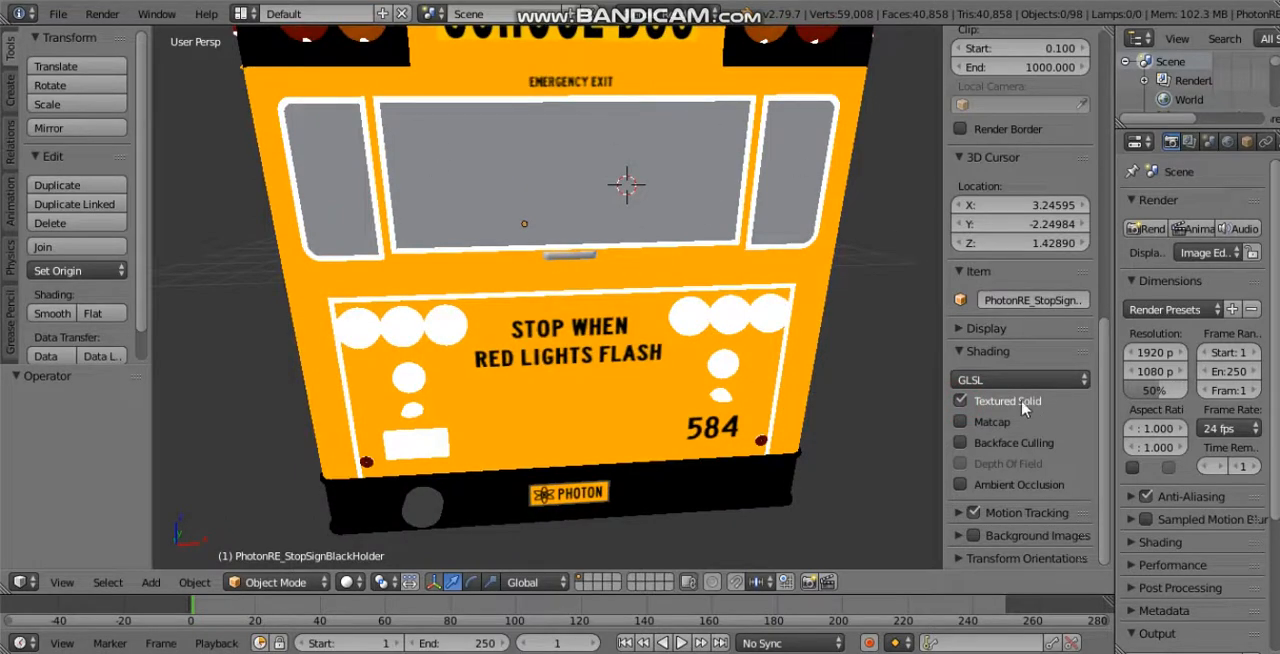
pyautogui.click(961, 401)
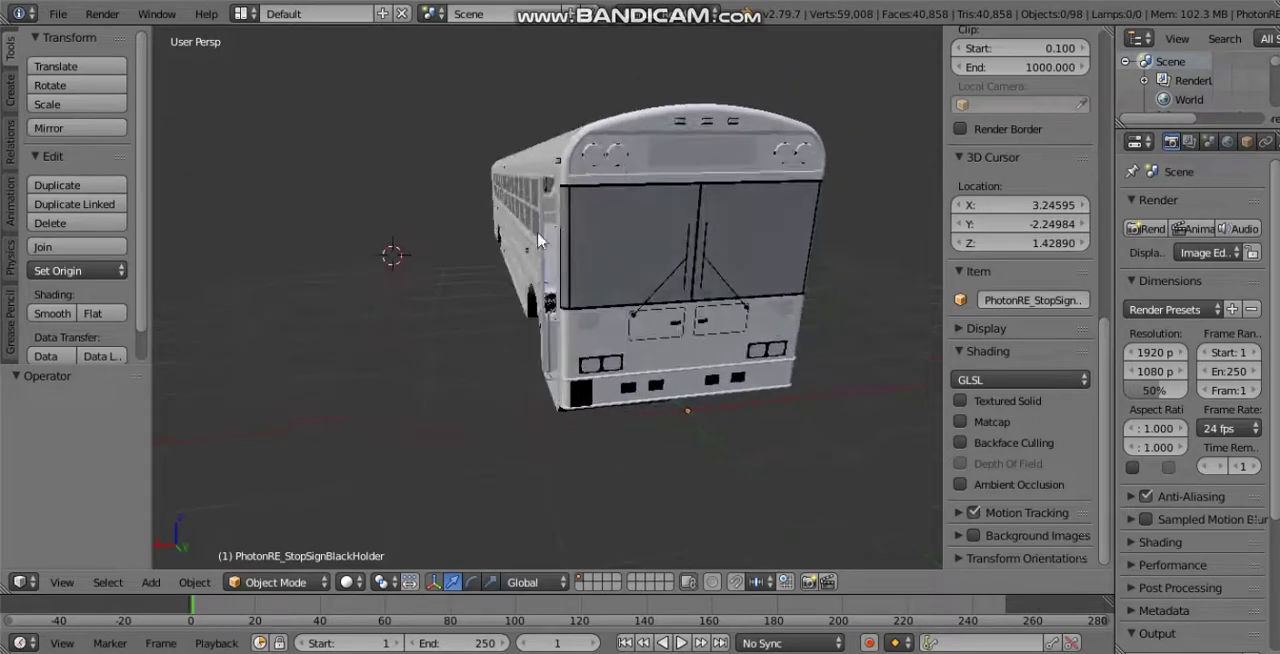
pyautogui.moveTo(540, 250); pyautogui.dragTo(690, 315)
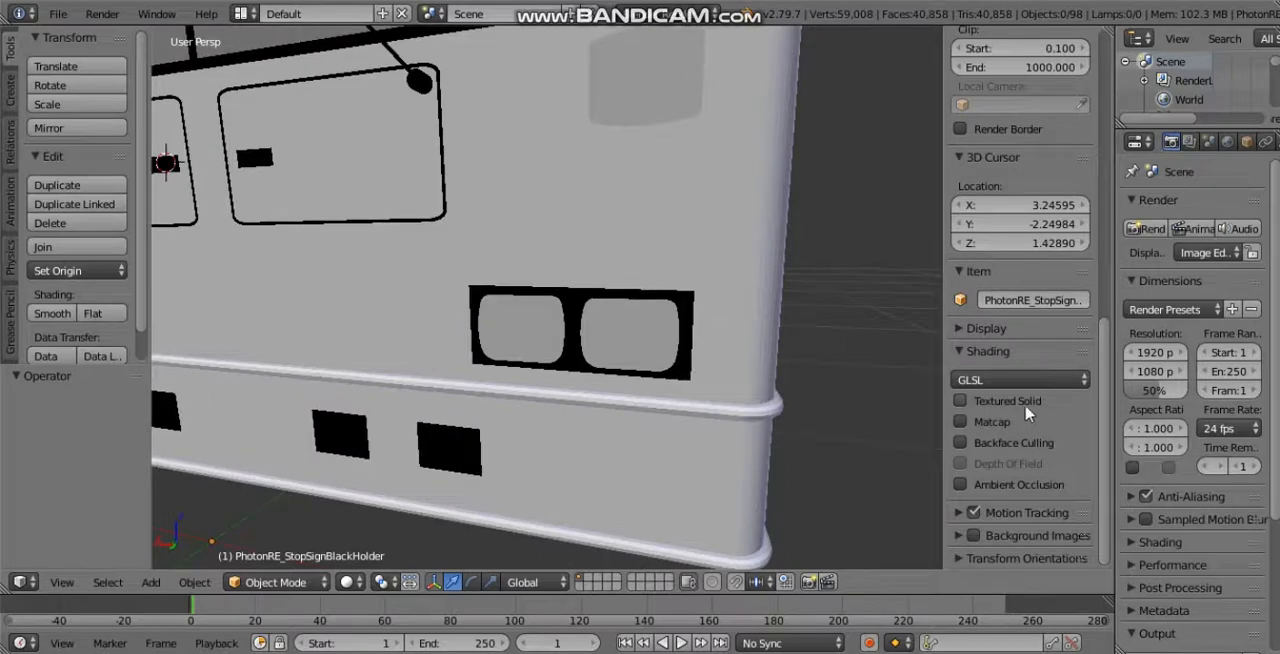
# Turn Textured Solid back on so the bus shows its yellow textures
pyautogui.click(961, 400)
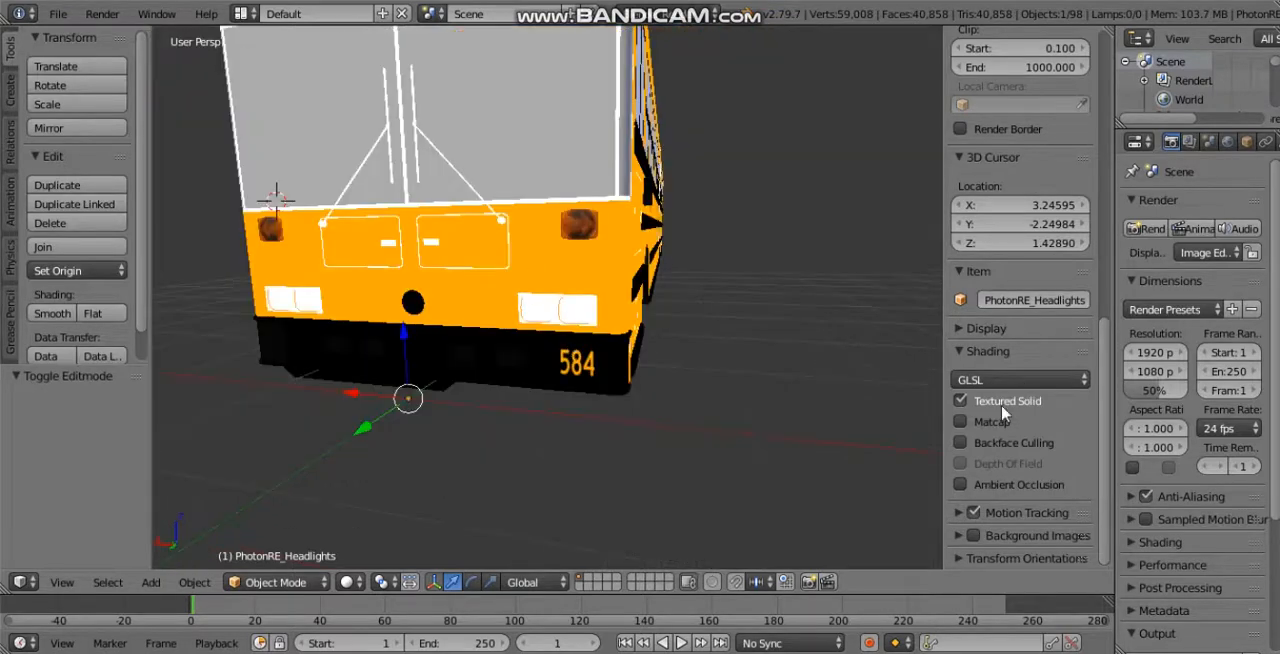
pyautogui.moveTo(1014, 403)
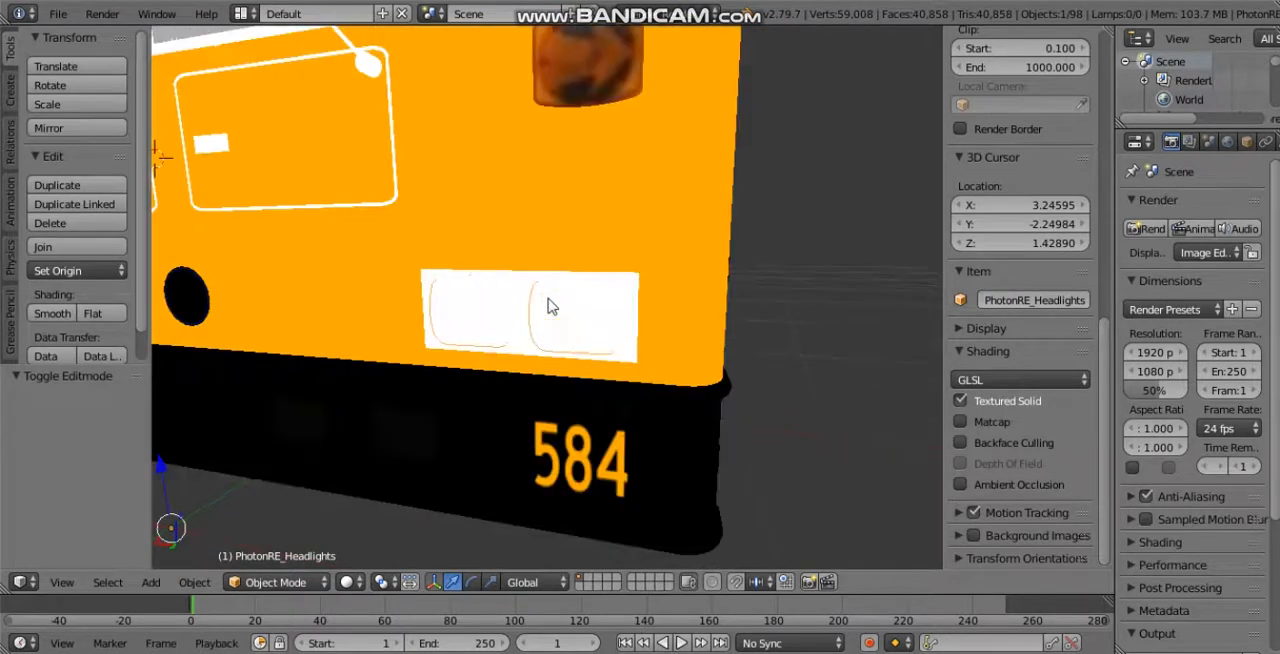
pyautogui.moveTo(568, 295)
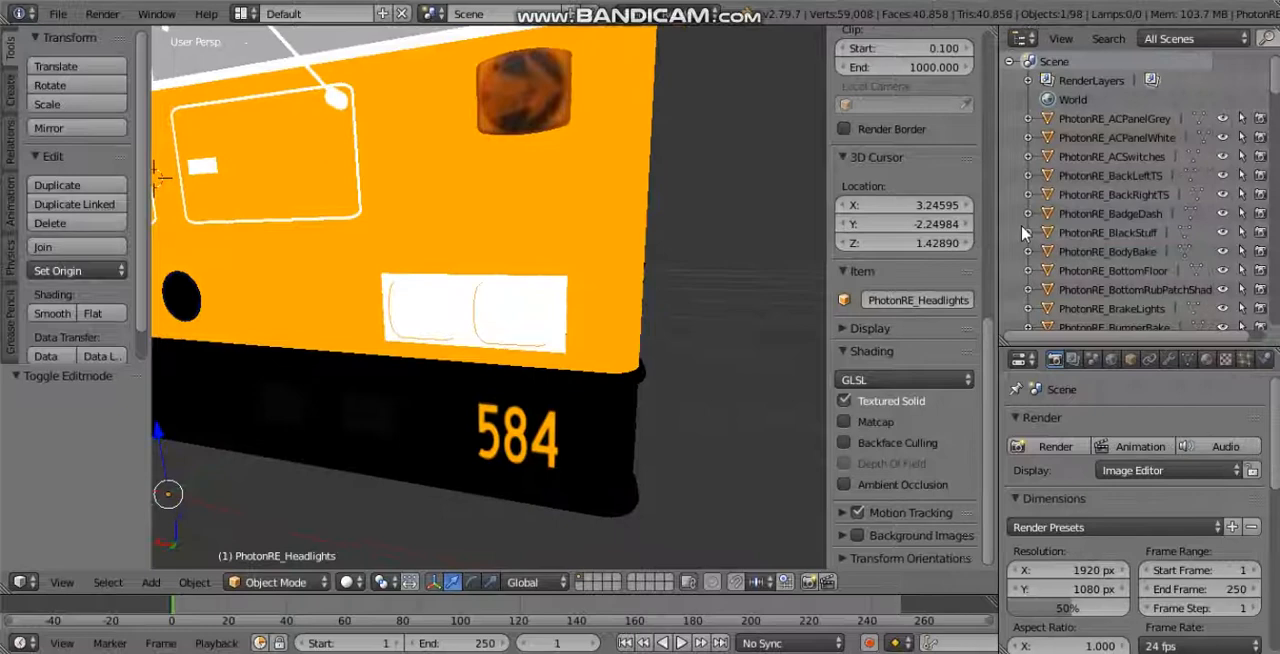
# Scroll the Outliner down to PhotonRE_Headlights and enter Edit Mode on it
pyautogui.scroll(-3)
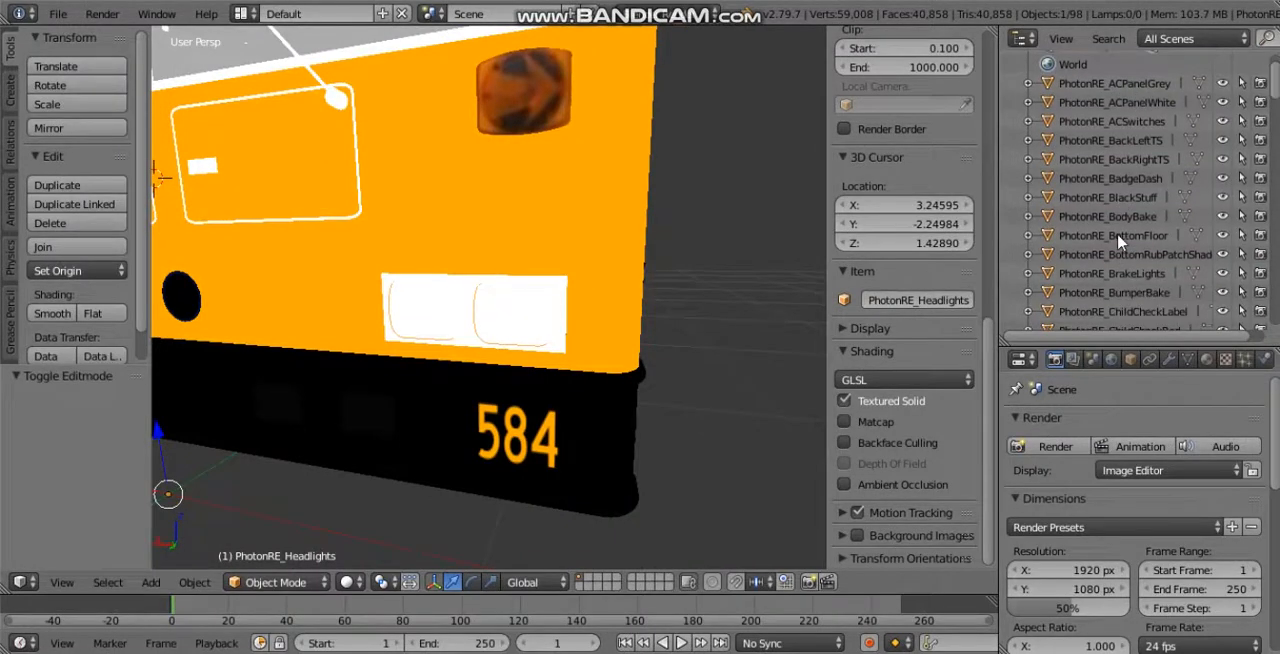
pyautogui.scroll(-3)
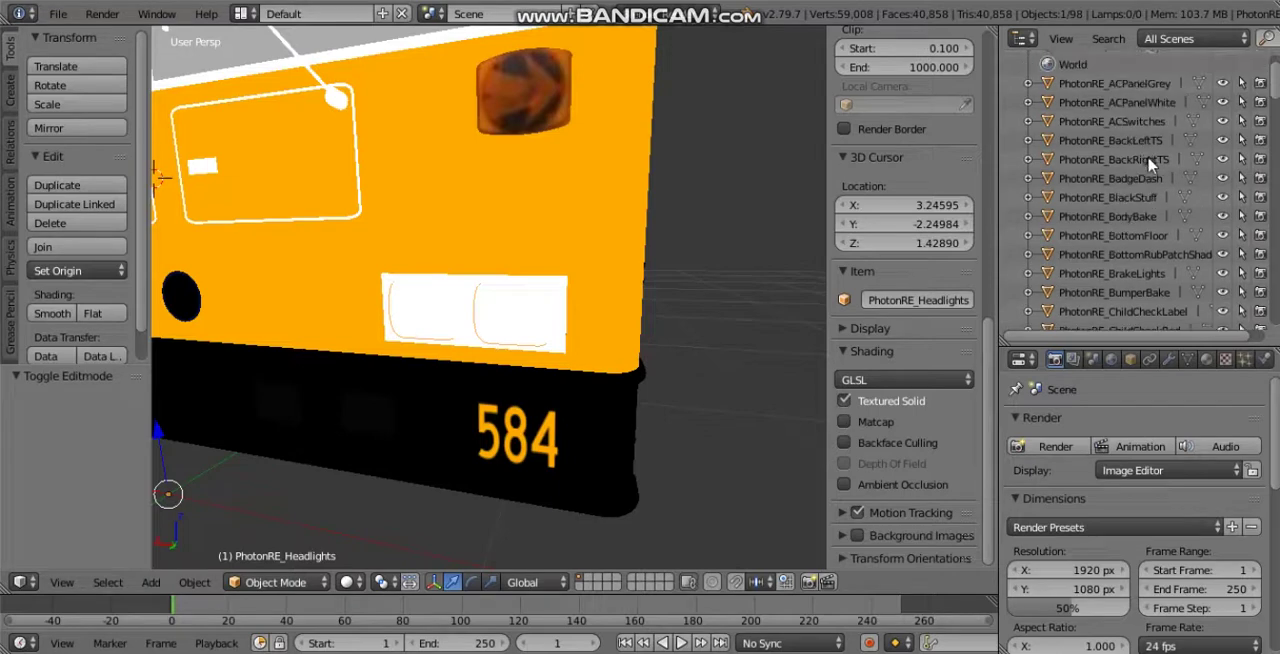
pyautogui.scroll(-3)
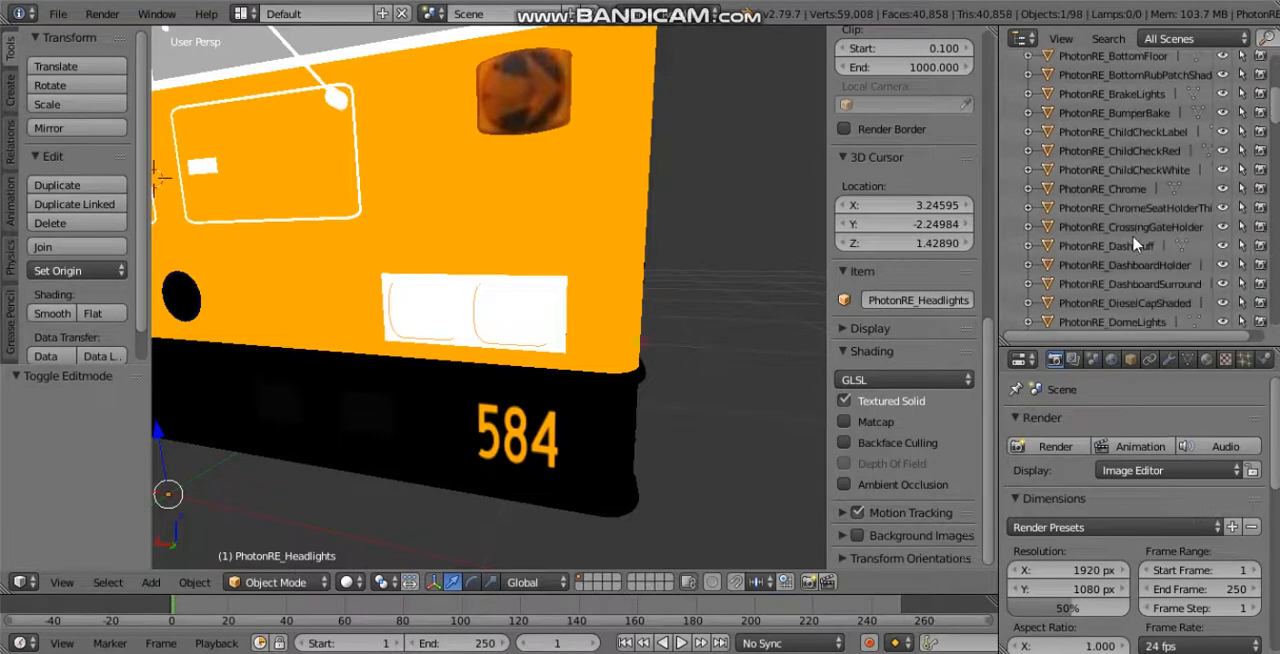
pyautogui.scroll(-3)
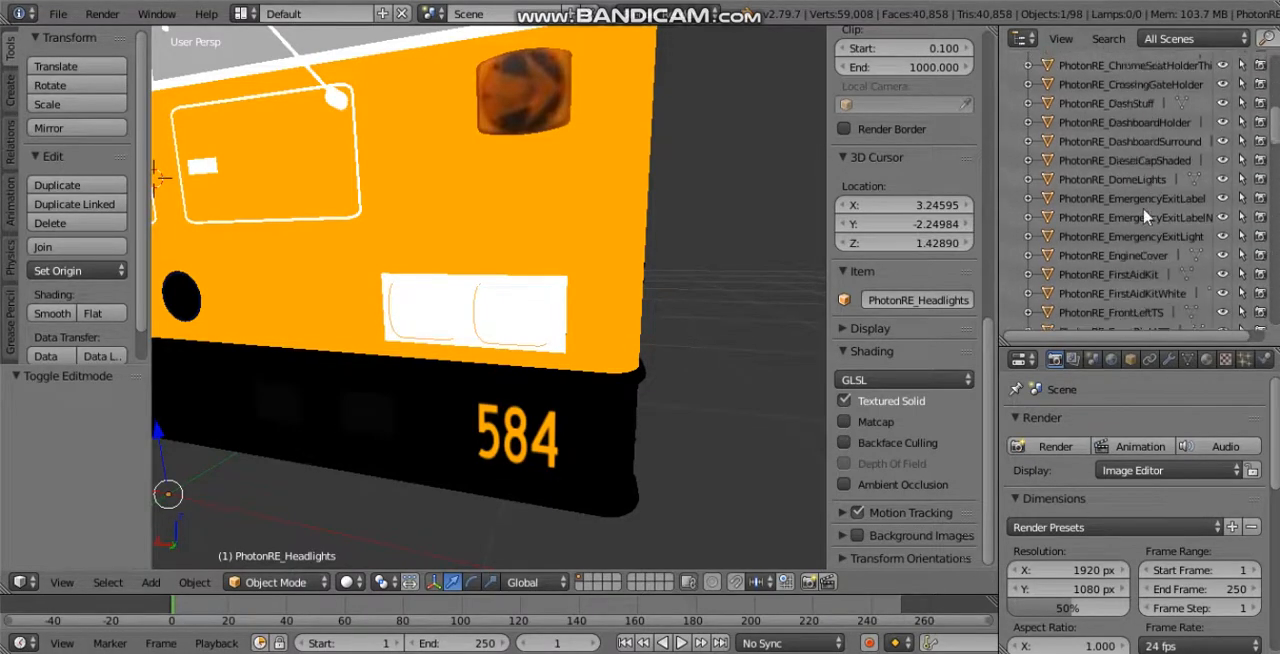
pyautogui.scroll(-3)
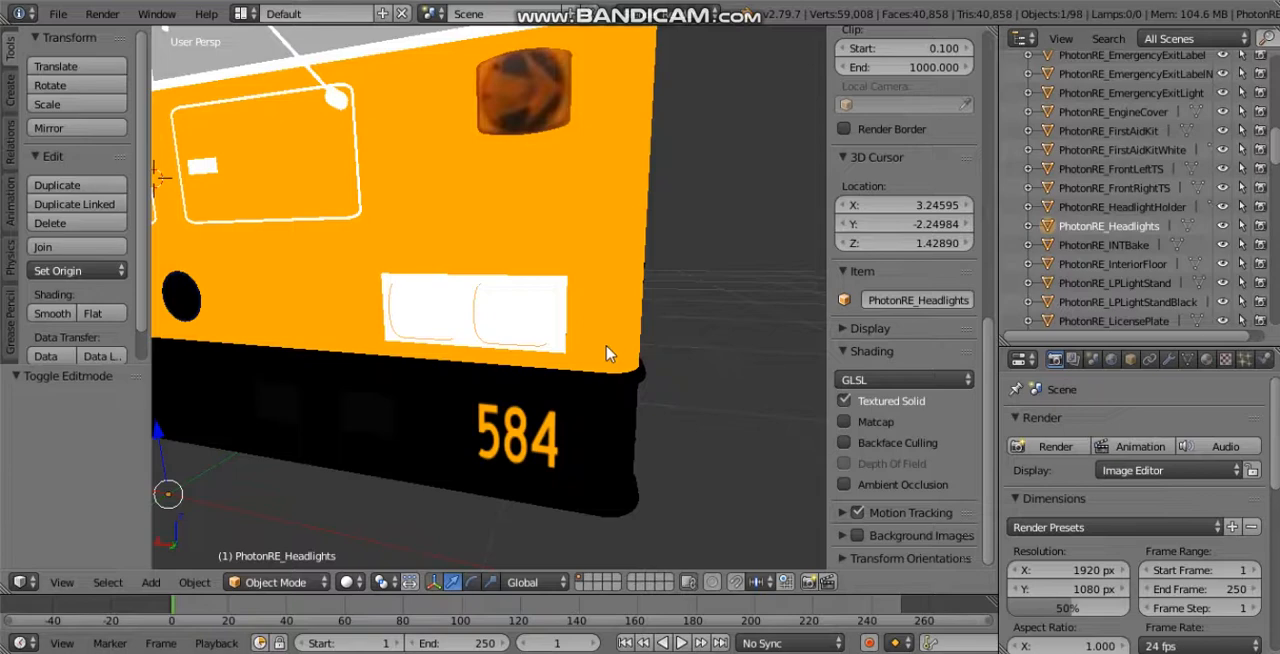
pyautogui.moveTo(562, 358)
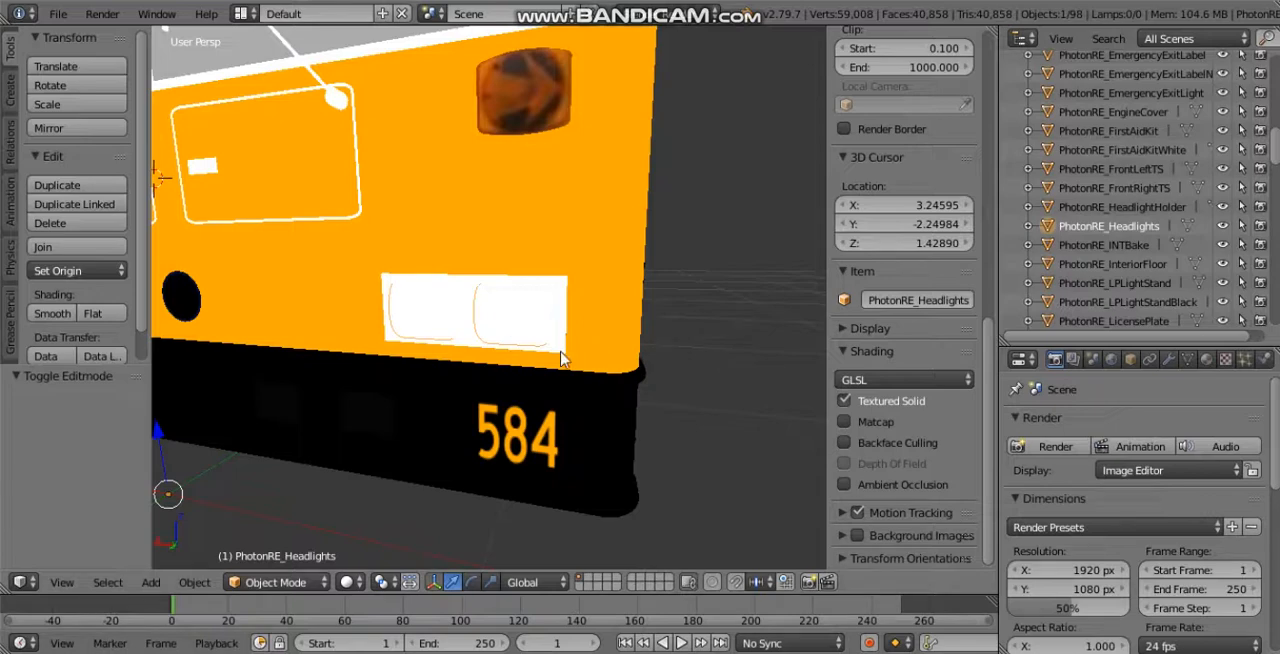
pyautogui.press('Tab')
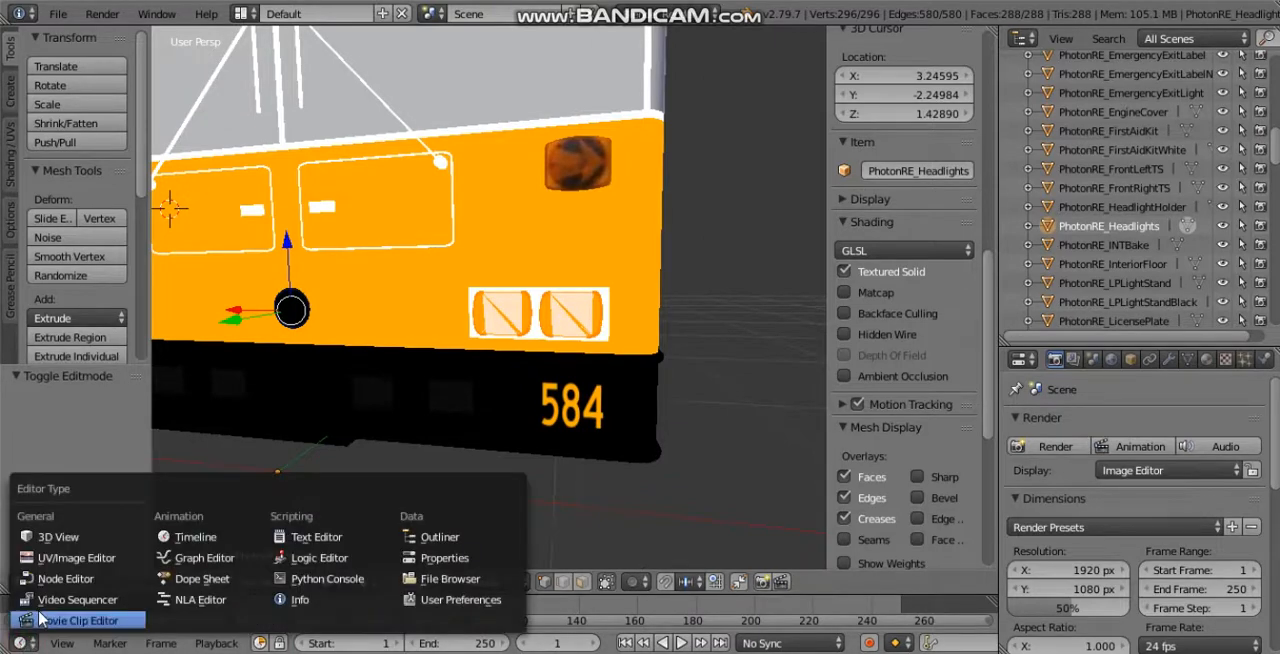
pyautogui.moveTo(70, 557)
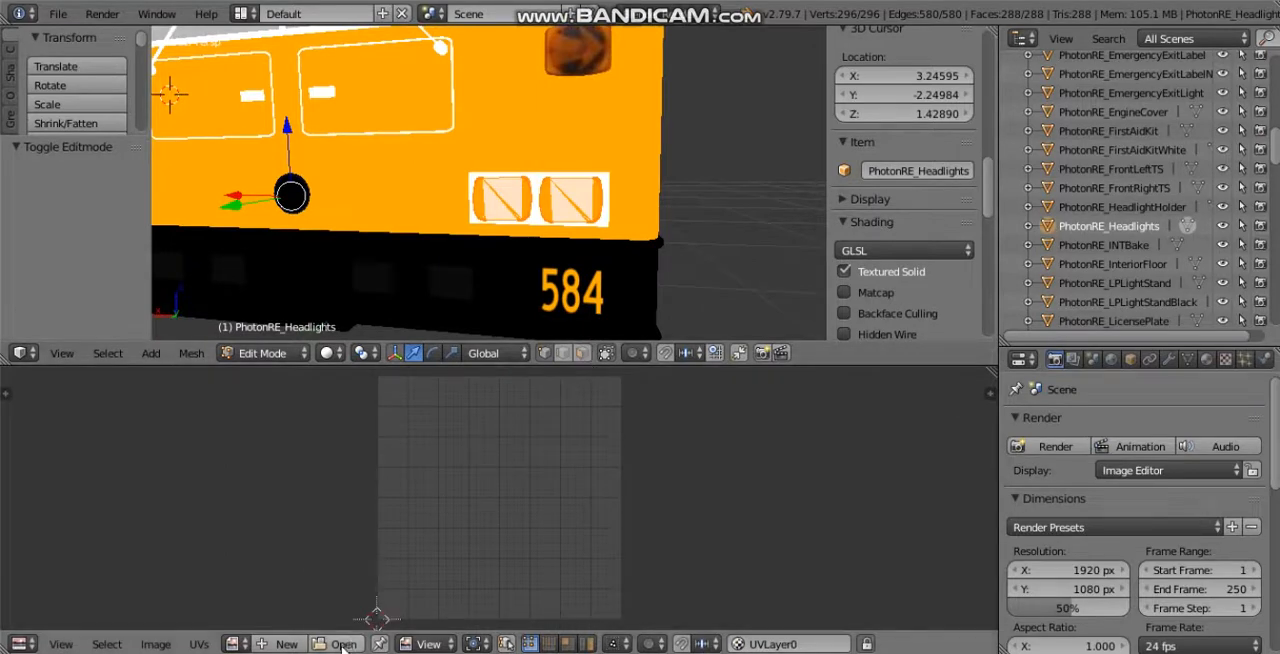
pyautogui.moveTo(343, 644)
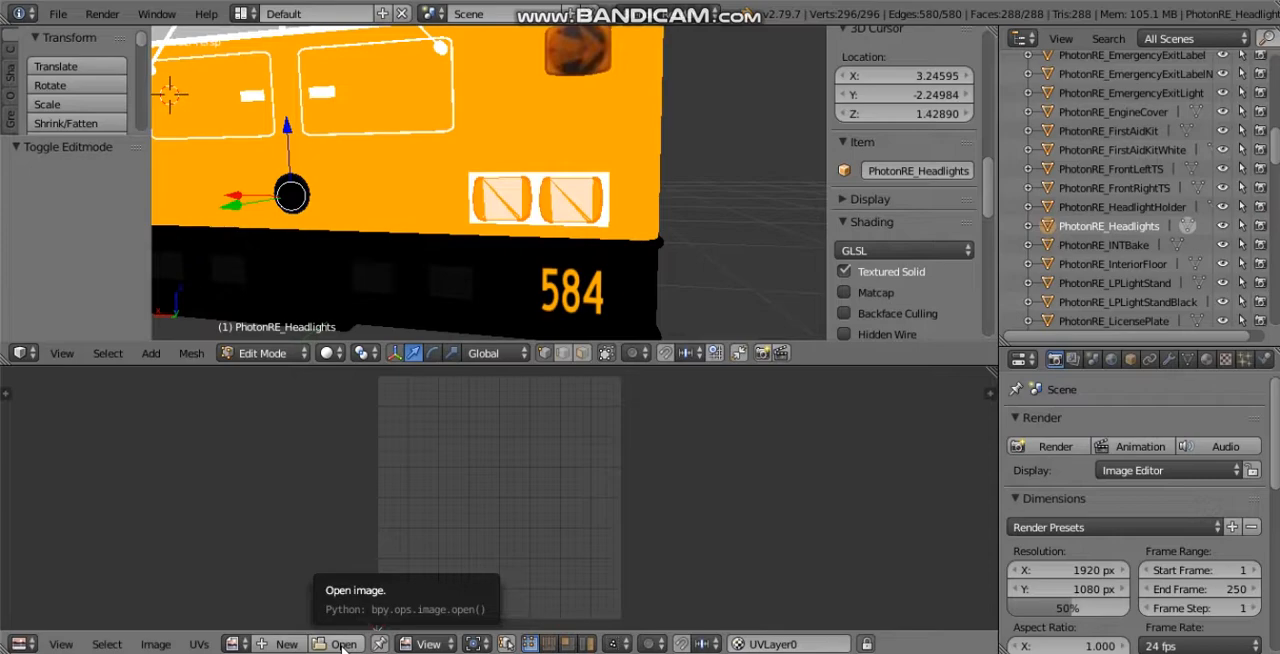
# Start Image > Open Image in the UV/Image Editor to load a texture
pyautogui.click(344, 645)
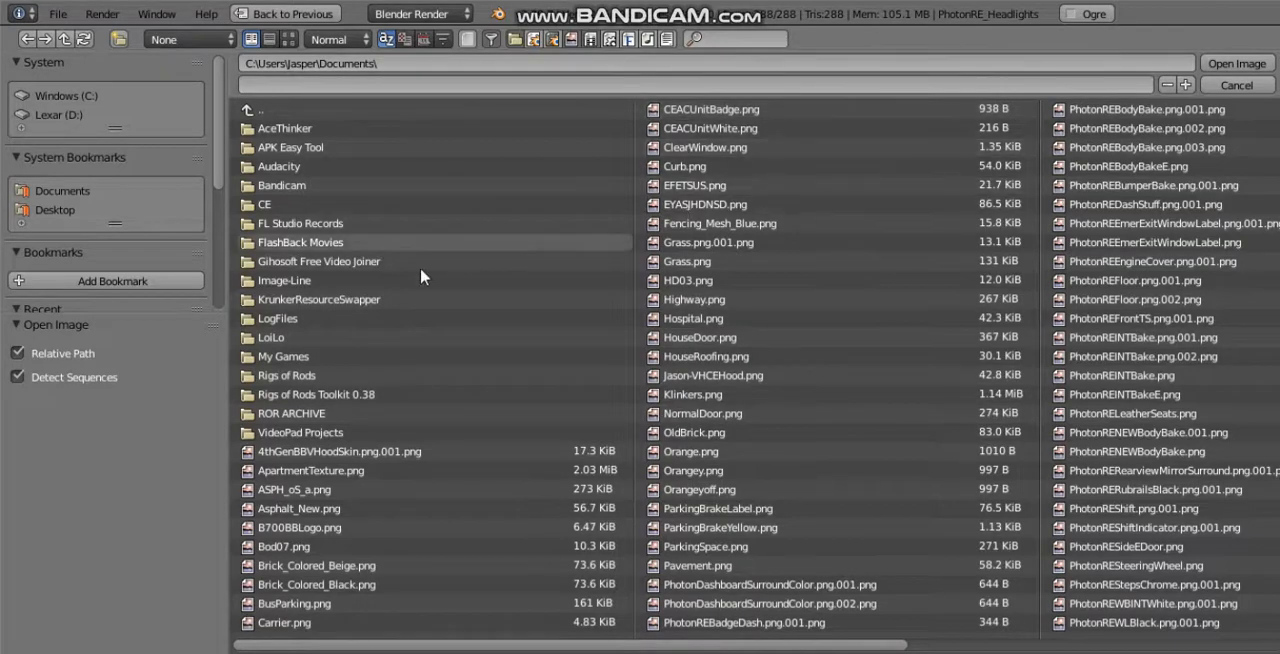
pyautogui.moveTo(314, 66)
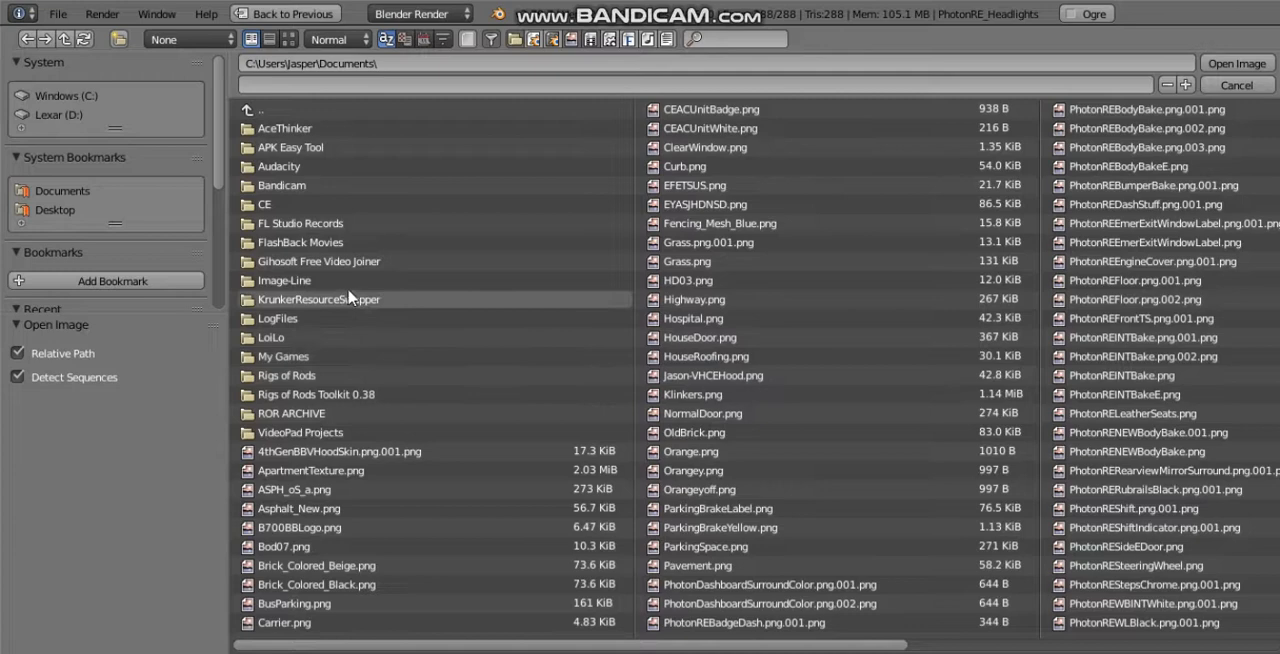
pyautogui.moveTo(354, 280)
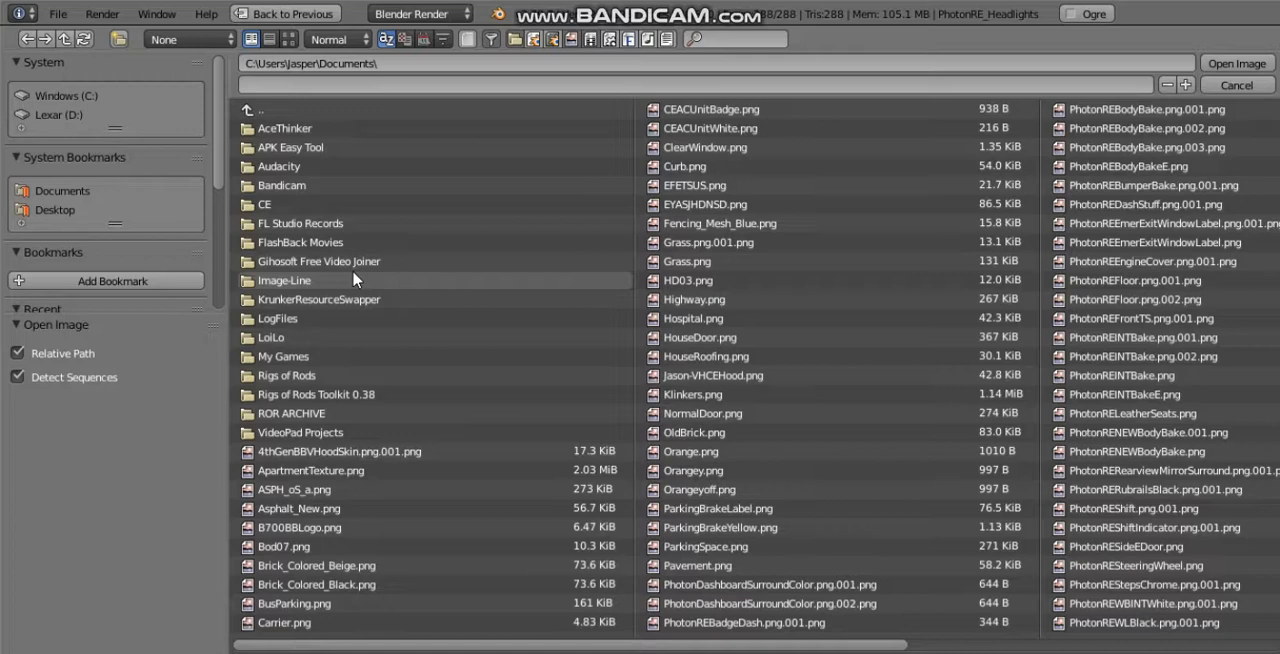
pyautogui.moveTo(268, 204)
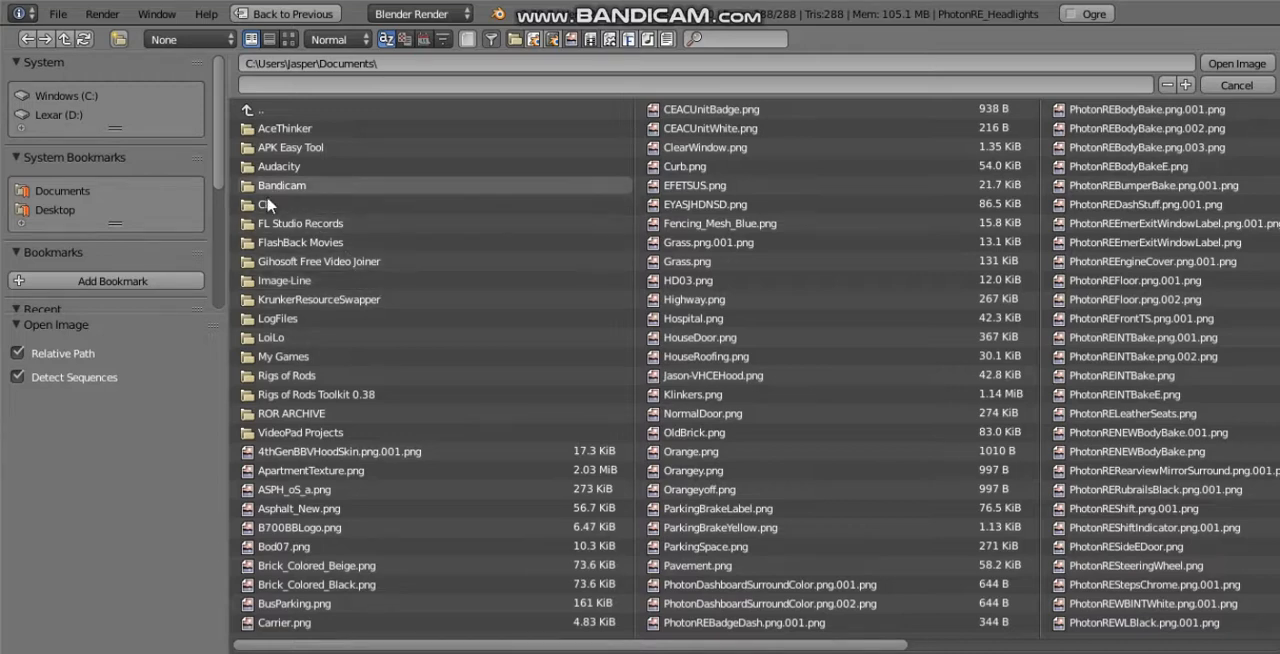
# Browse into the Documents\CE folder and scroll its texture file list
pyautogui.doubleClick(262, 204)
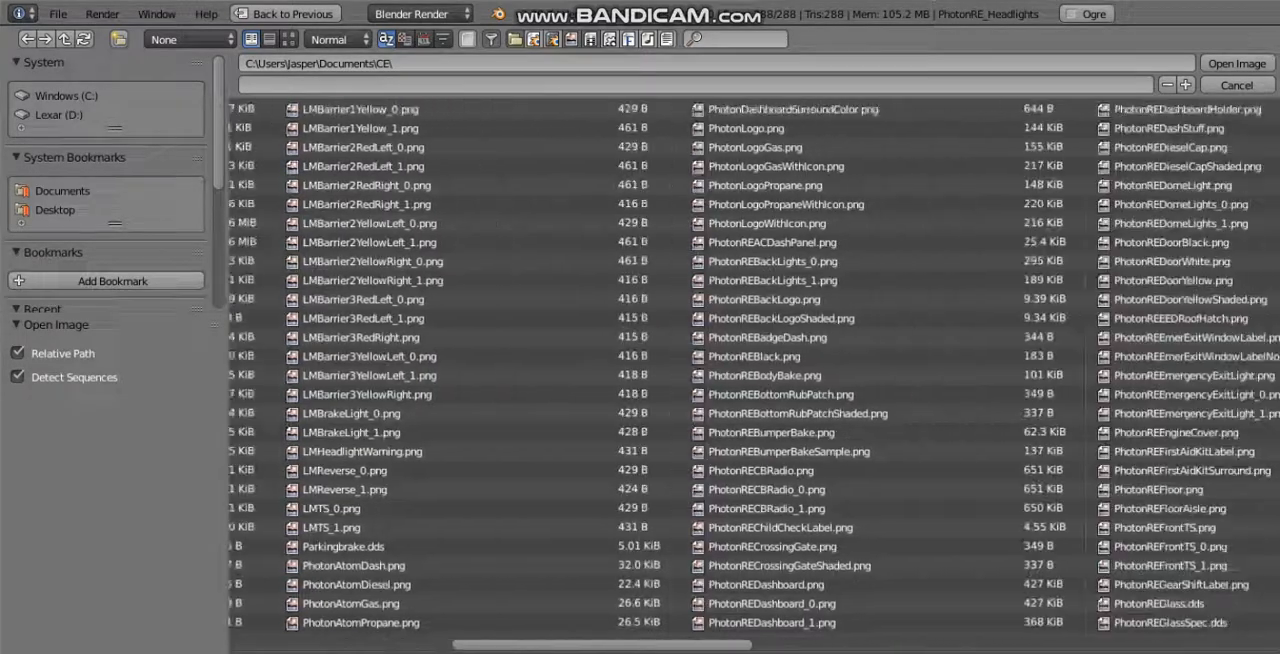
pyautogui.hscroll(3)
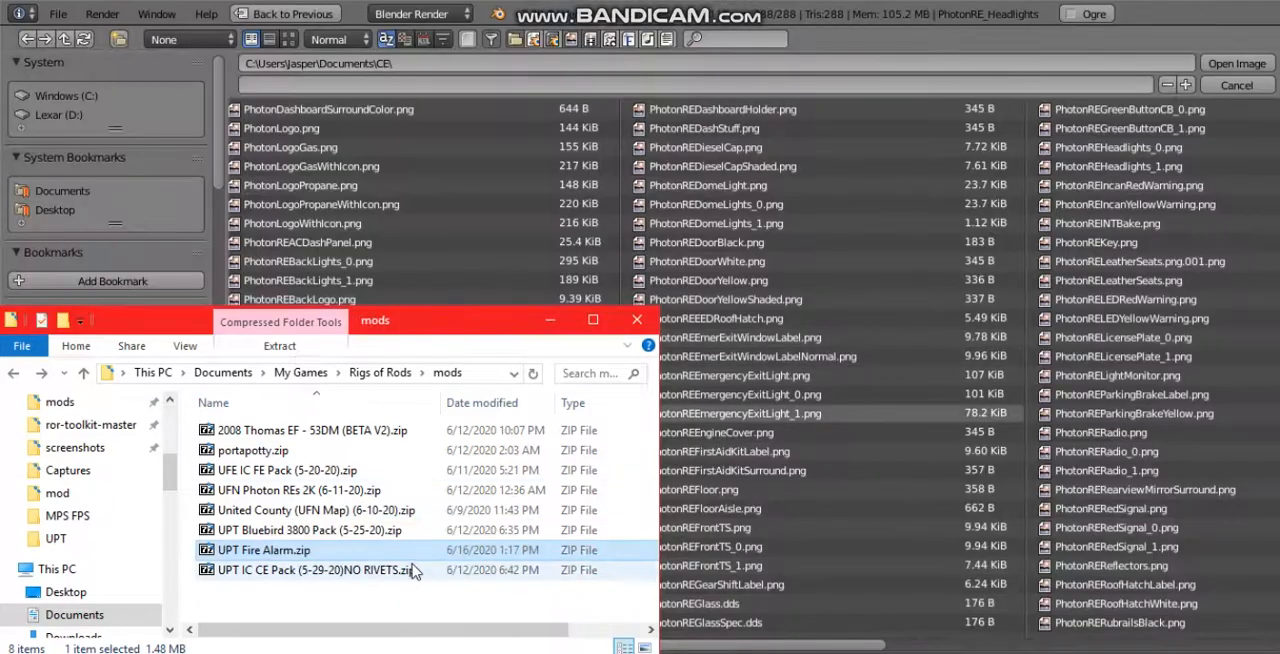
# Open the UFN Photon REs 2K (6-11-20).zip archive in 7-Zip and scroll through its files
pyautogui.click(285, 490)
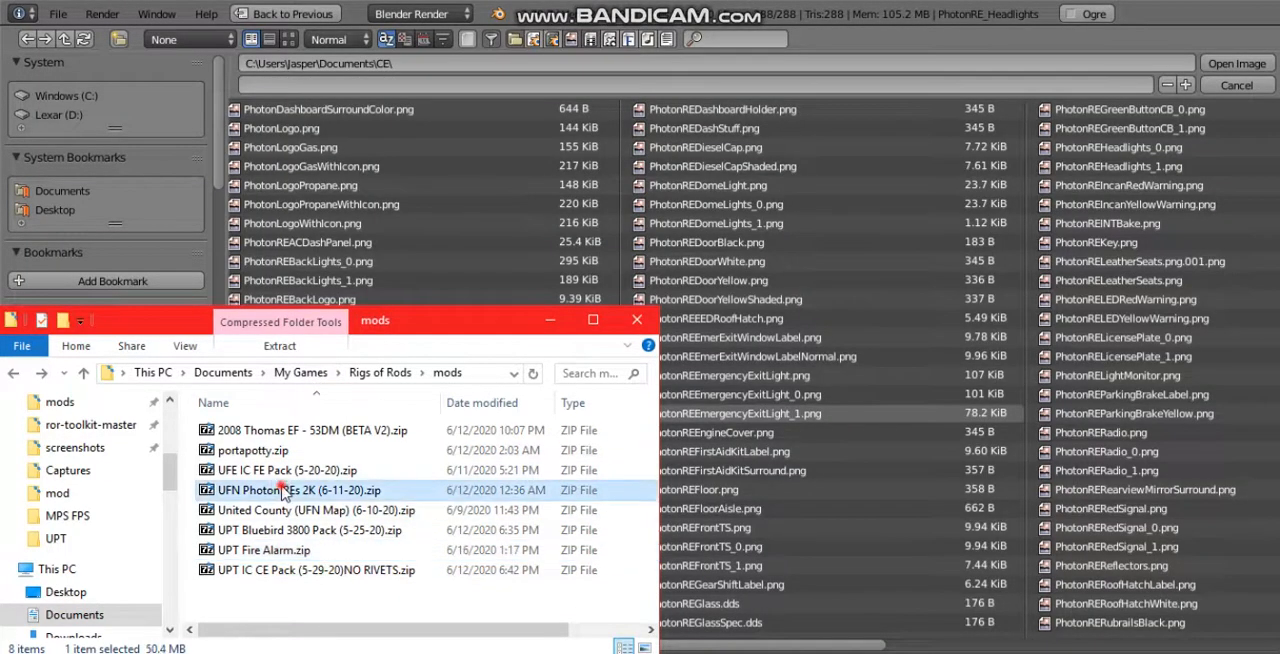
pyautogui.doubleClick(290, 490)
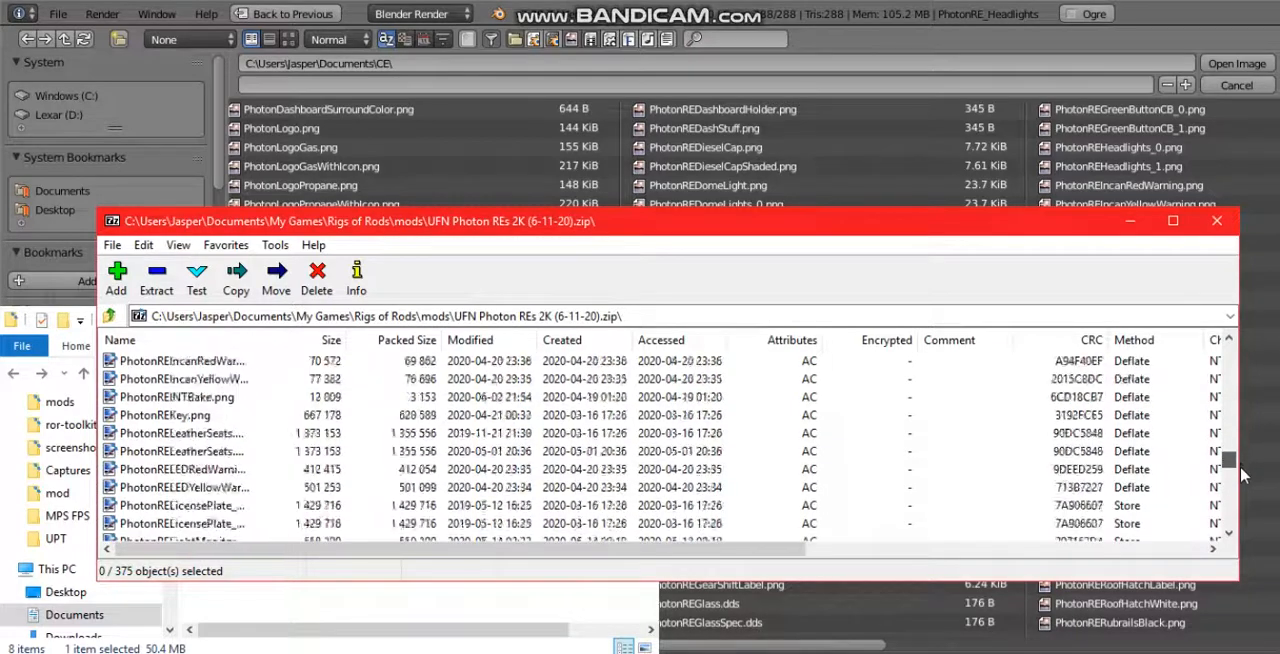
pyautogui.scroll(-3)
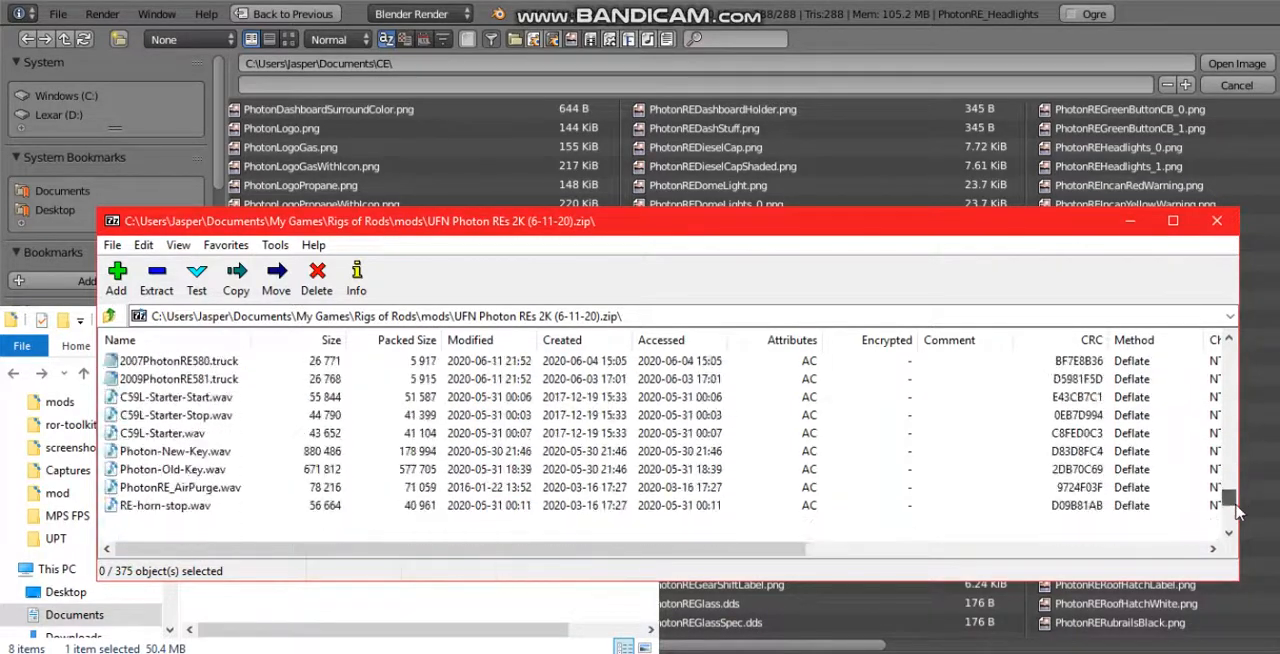
pyautogui.scroll(-3)
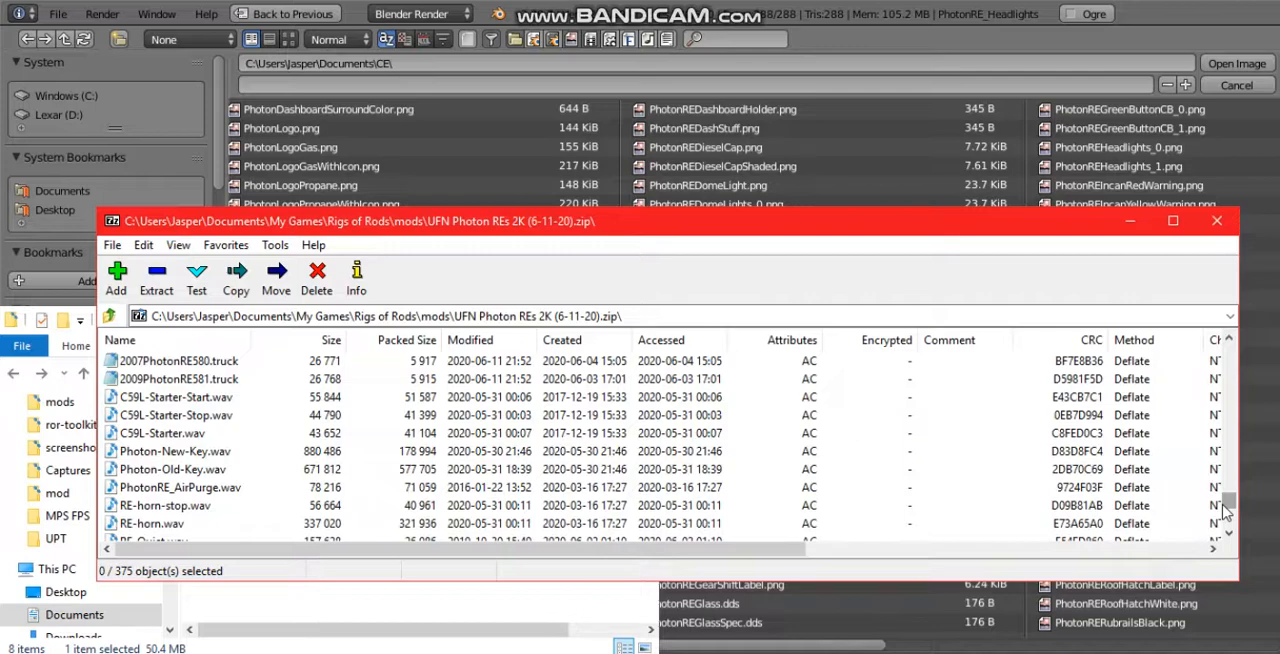
pyautogui.click(1216, 220)
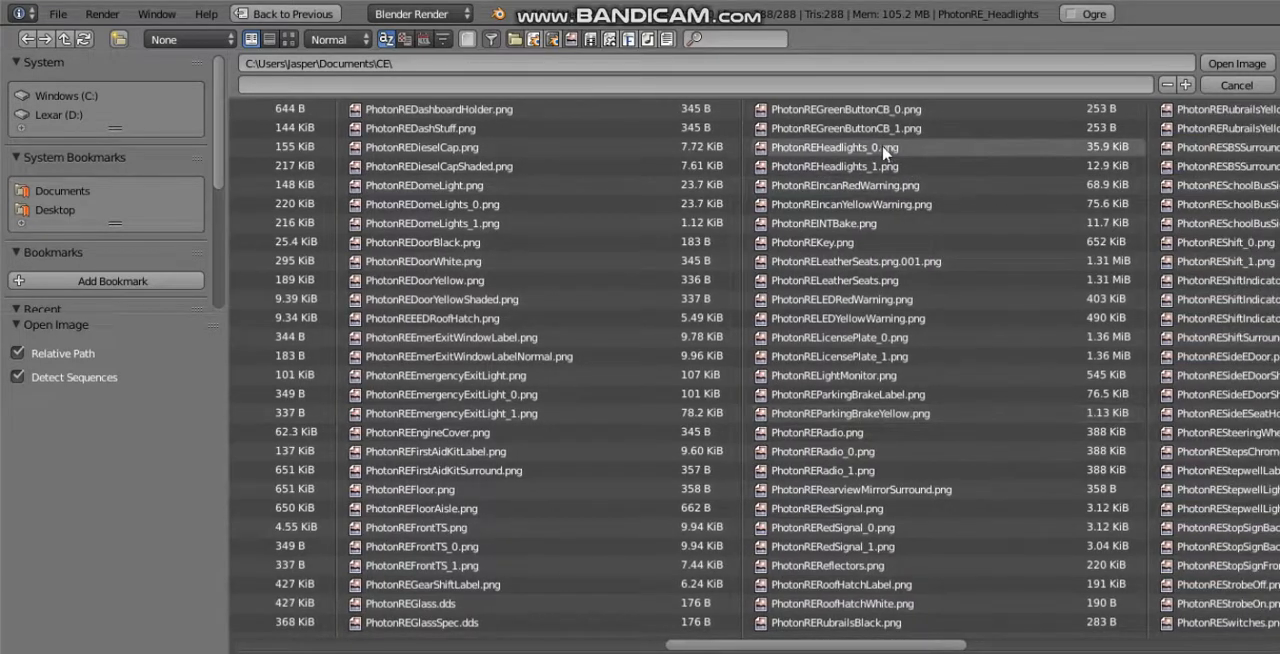
# Pick PhotonREHeadlights_0.png as the image to load
pyautogui.click(834, 147)
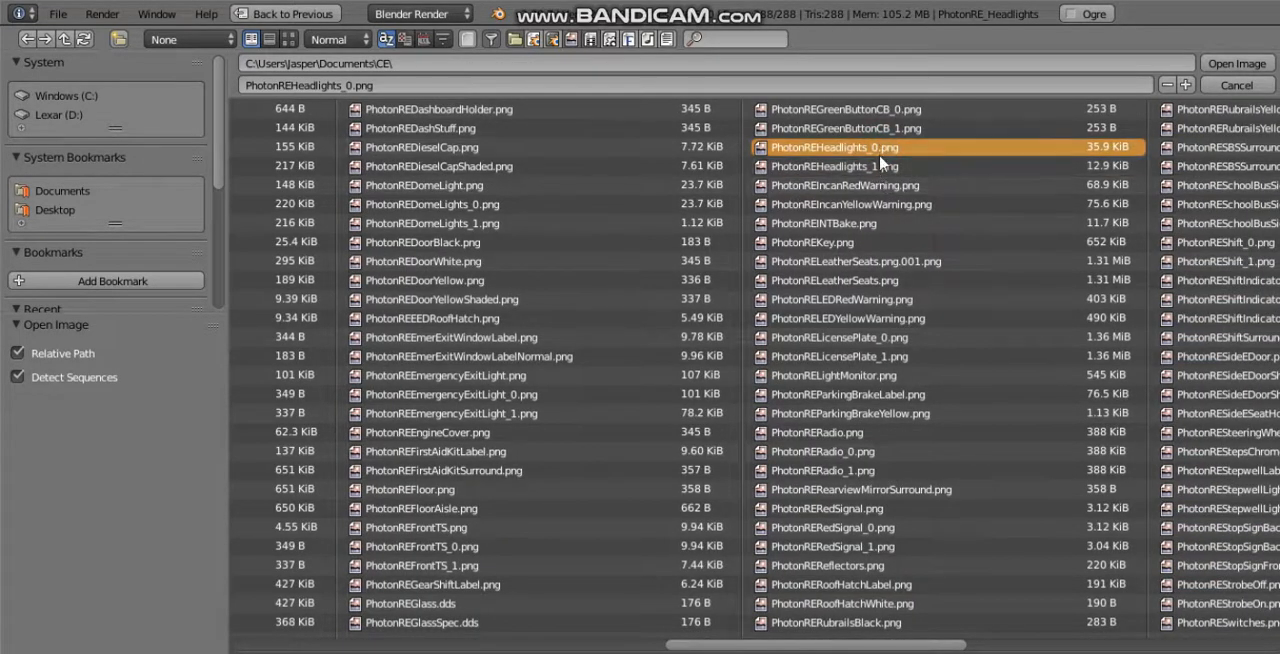
pyautogui.moveTo(872, 158)
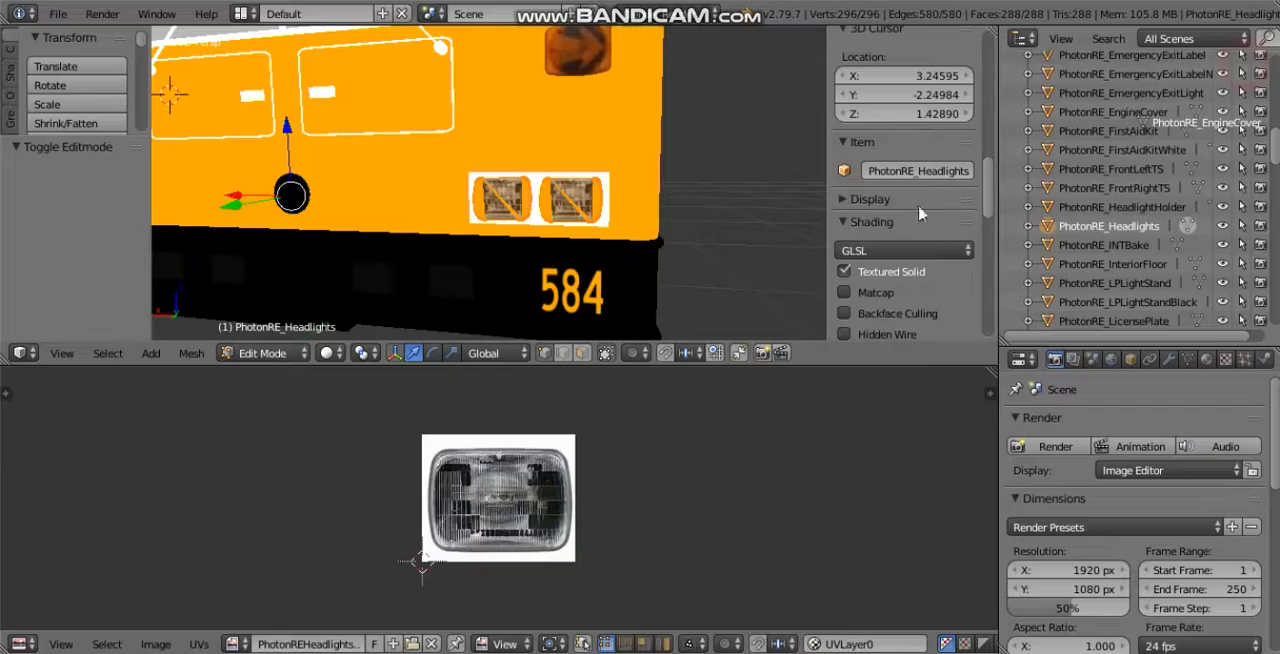
pyautogui.moveTo(620, 207)
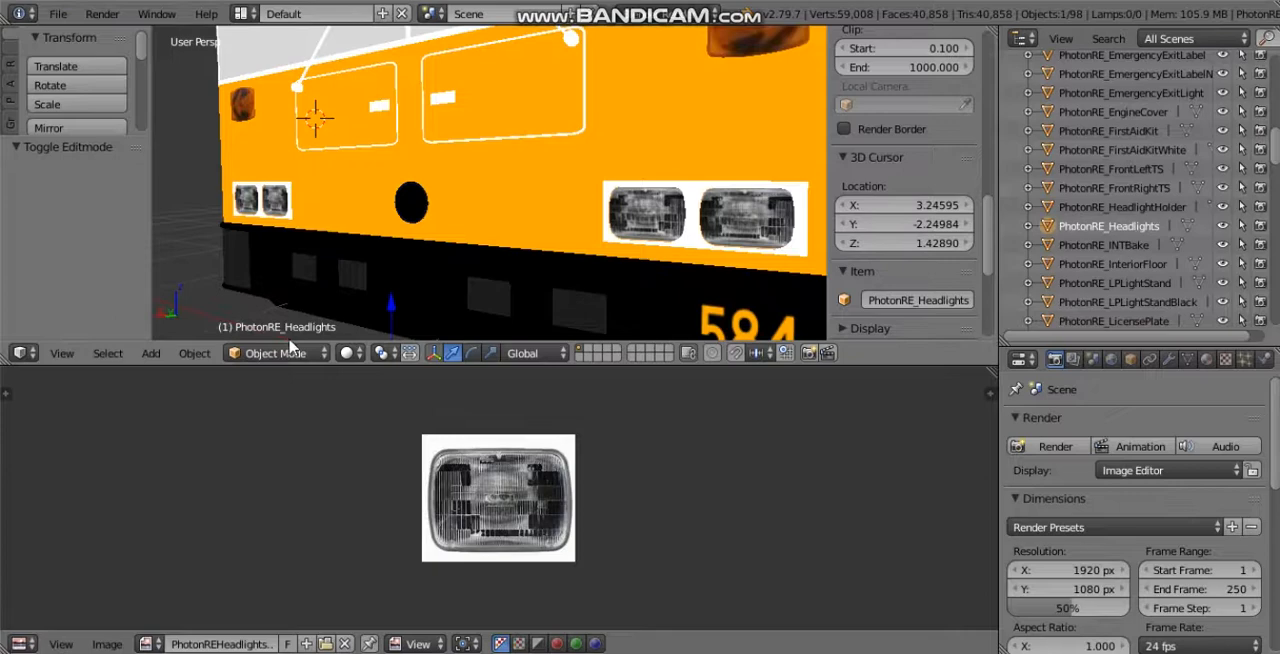
pyautogui.moveTo(834, 378)
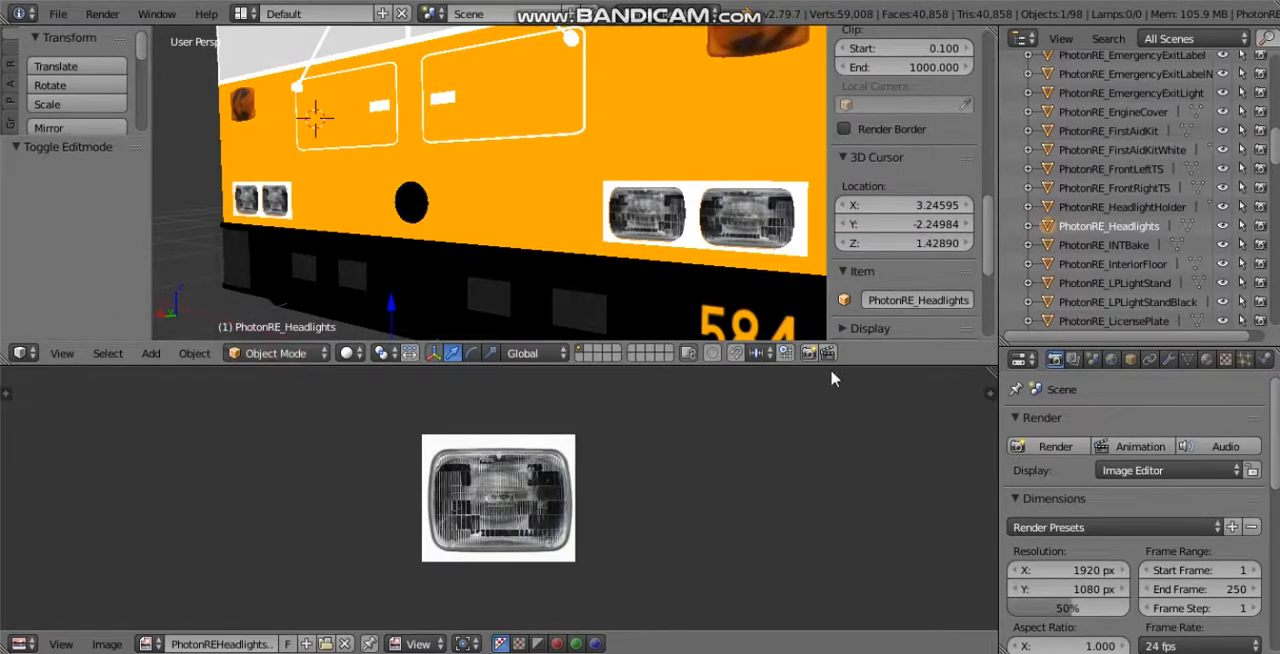
pyautogui.moveTo(469, 186)
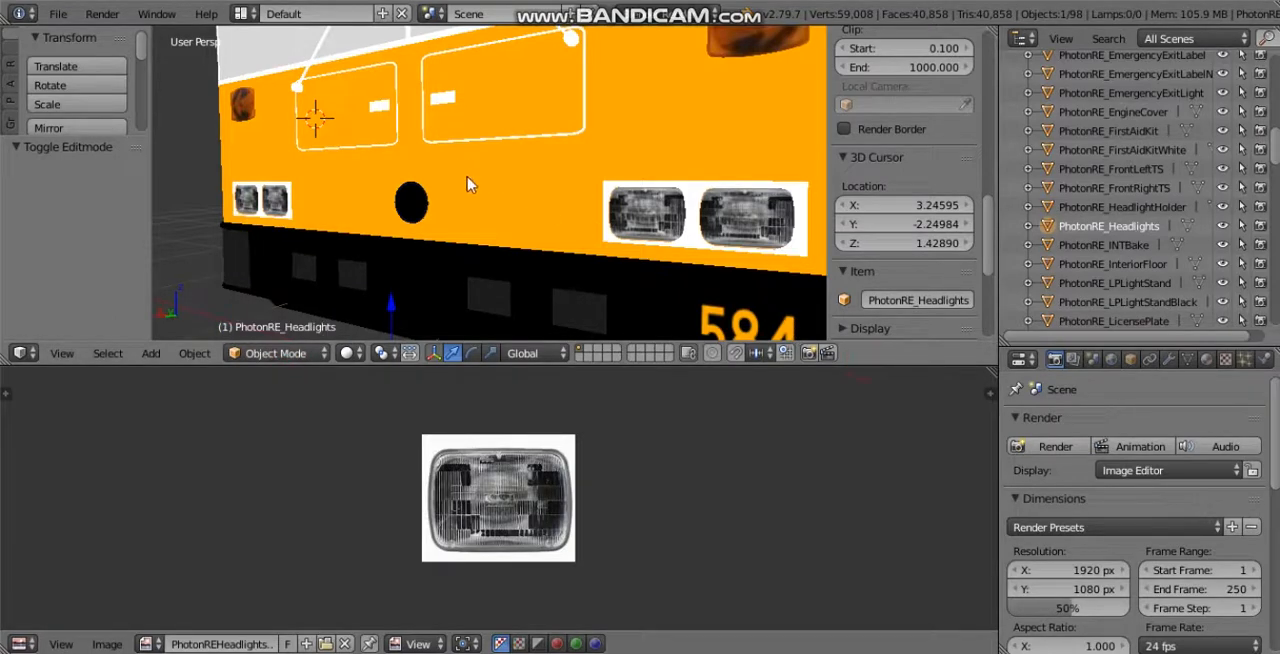
pyautogui.moveTo(490, 153)
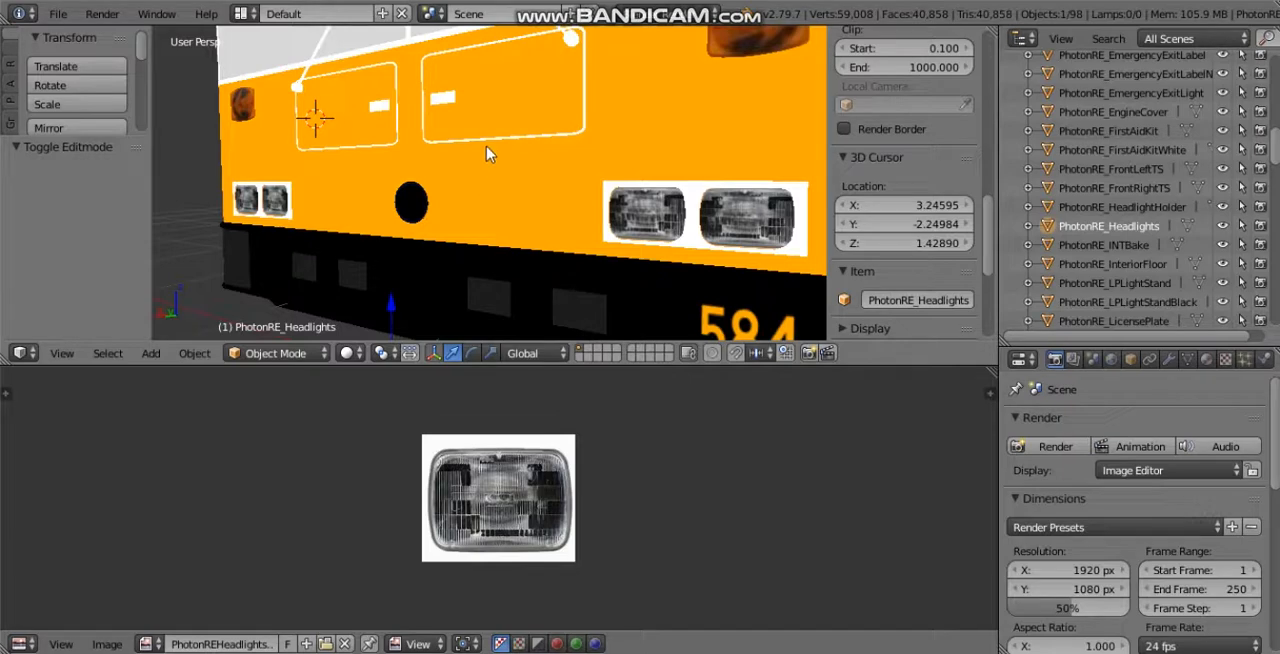
# Enter and leave Edit Mode on the headlights mesh to check its texture
pyautogui.press('Tab')
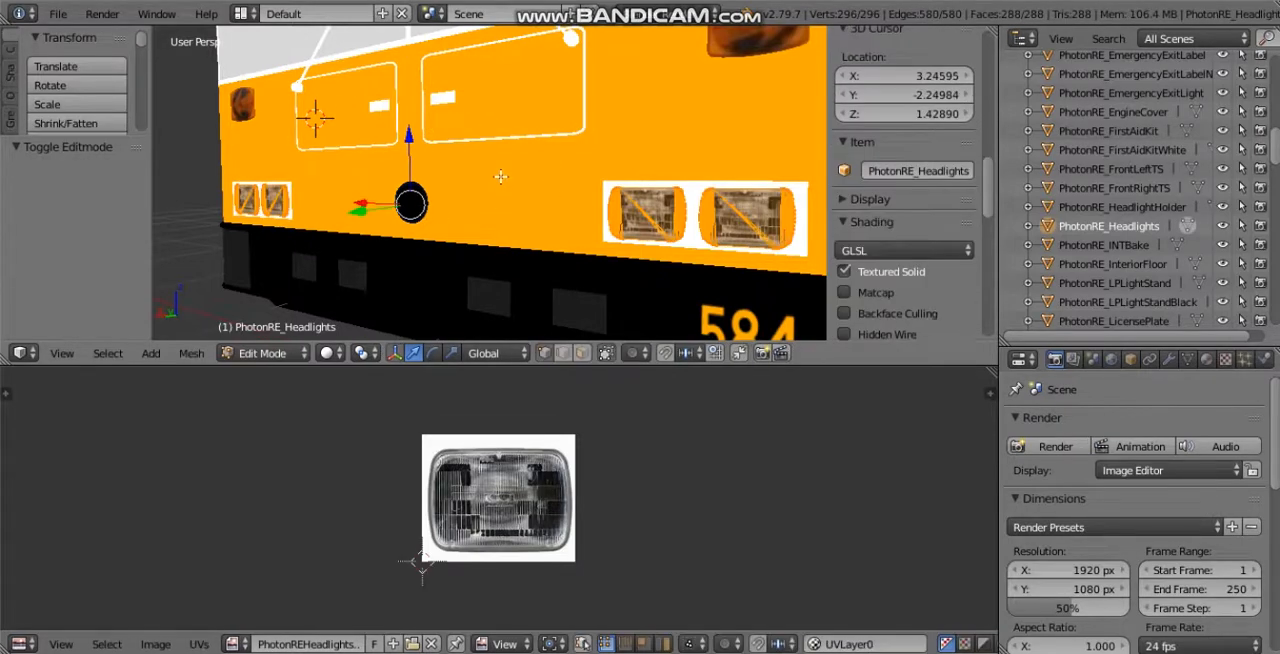
pyautogui.moveTo(505, 184)
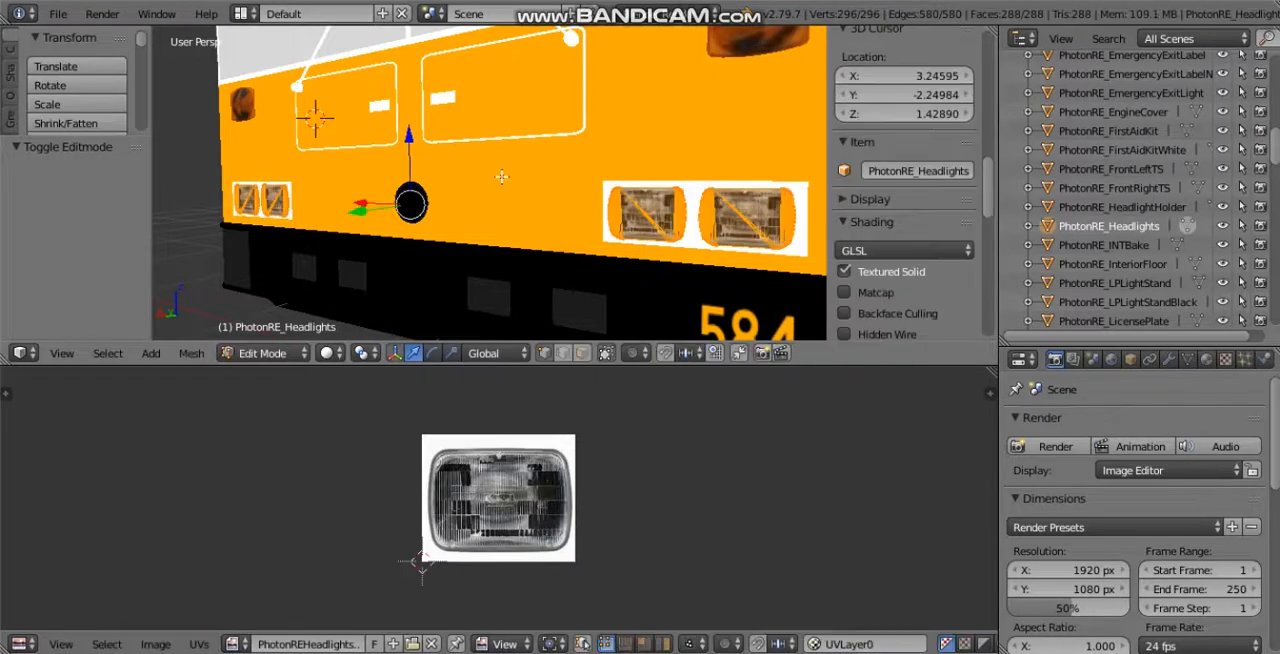
pyautogui.press('Tab')
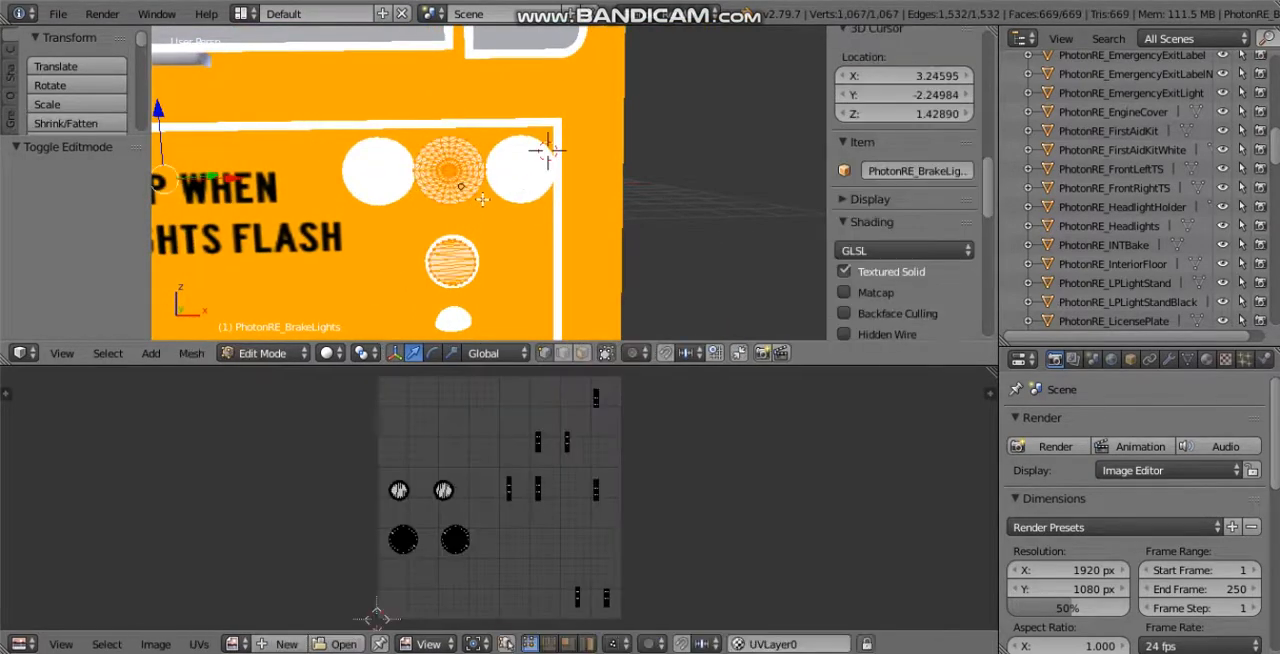
# Load PhotonREBackLights_0.png from the image browser onto the brake lights mesh
pyautogui.click(338, 644)
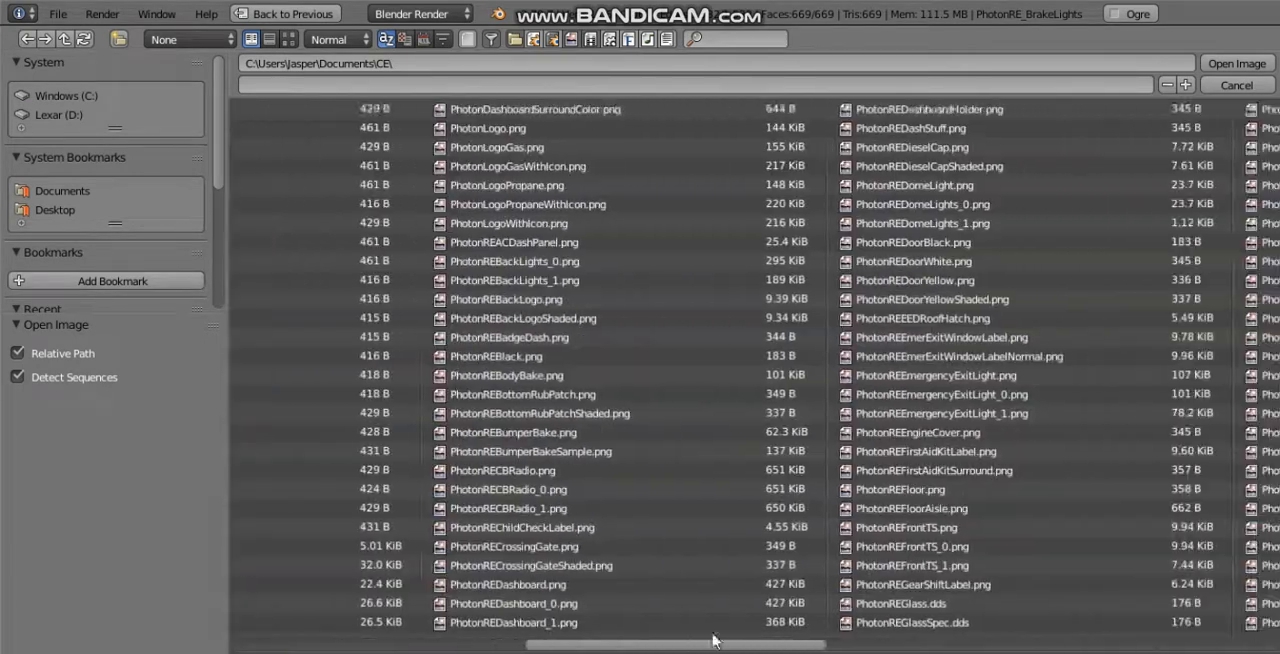
pyautogui.hscroll(3)
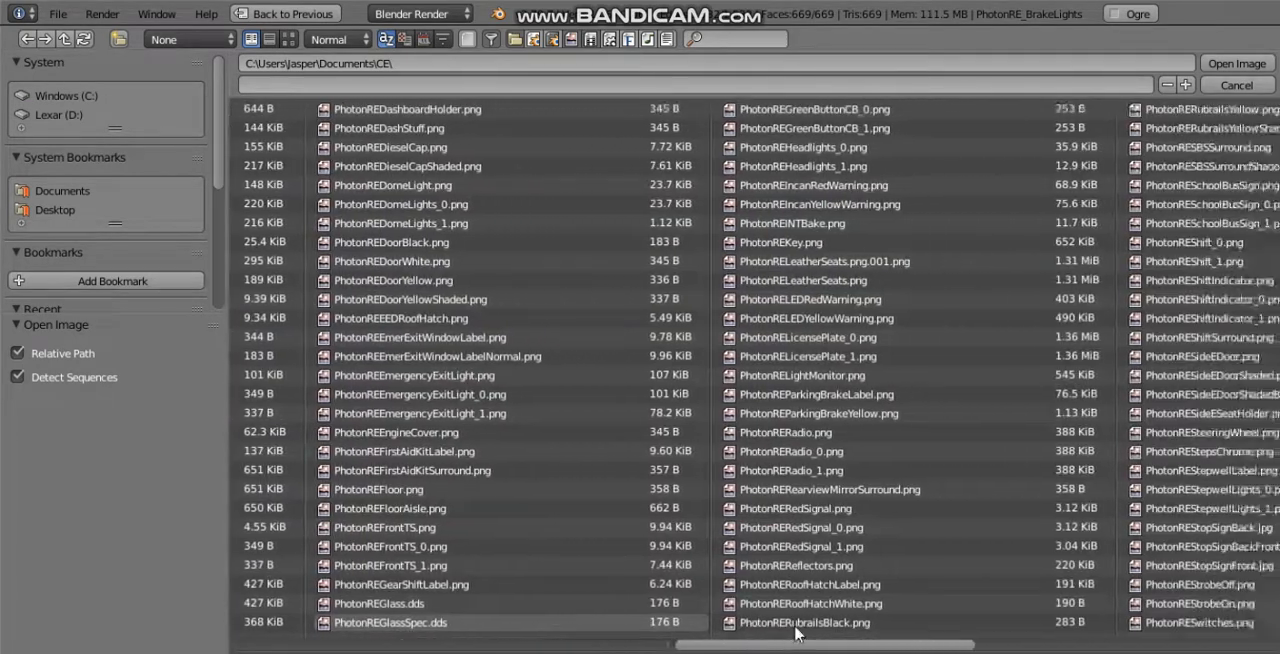
pyautogui.hscroll(3)
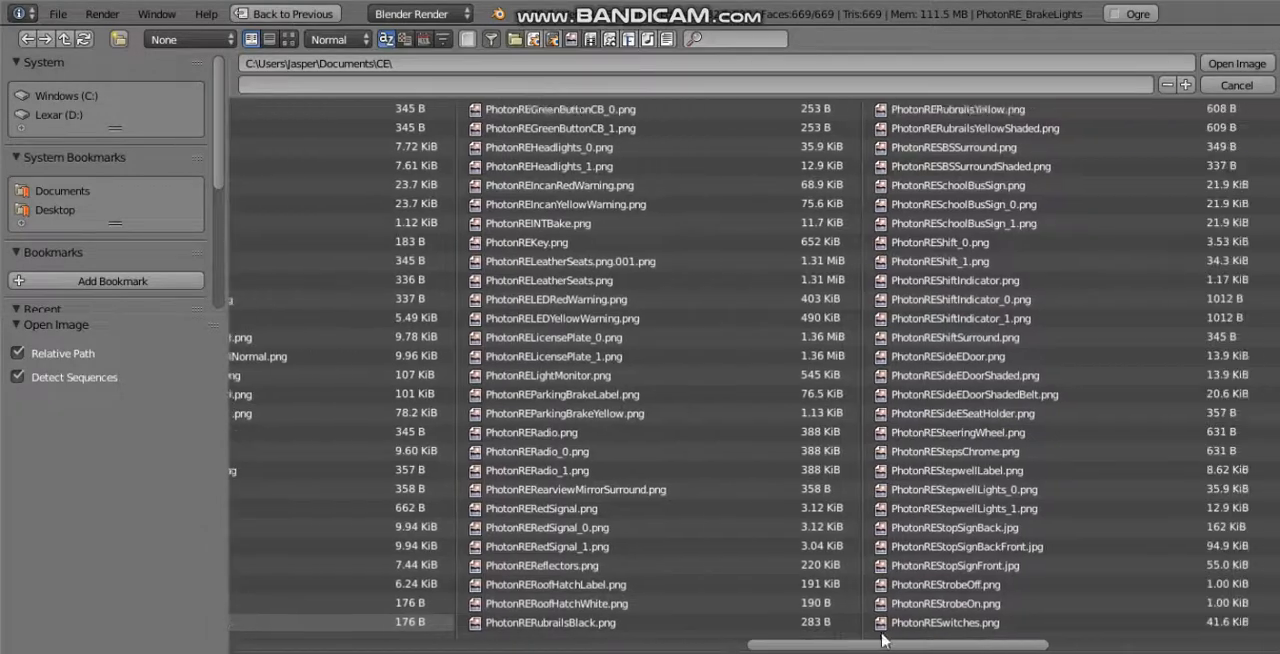
pyautogui.hscroll(3)
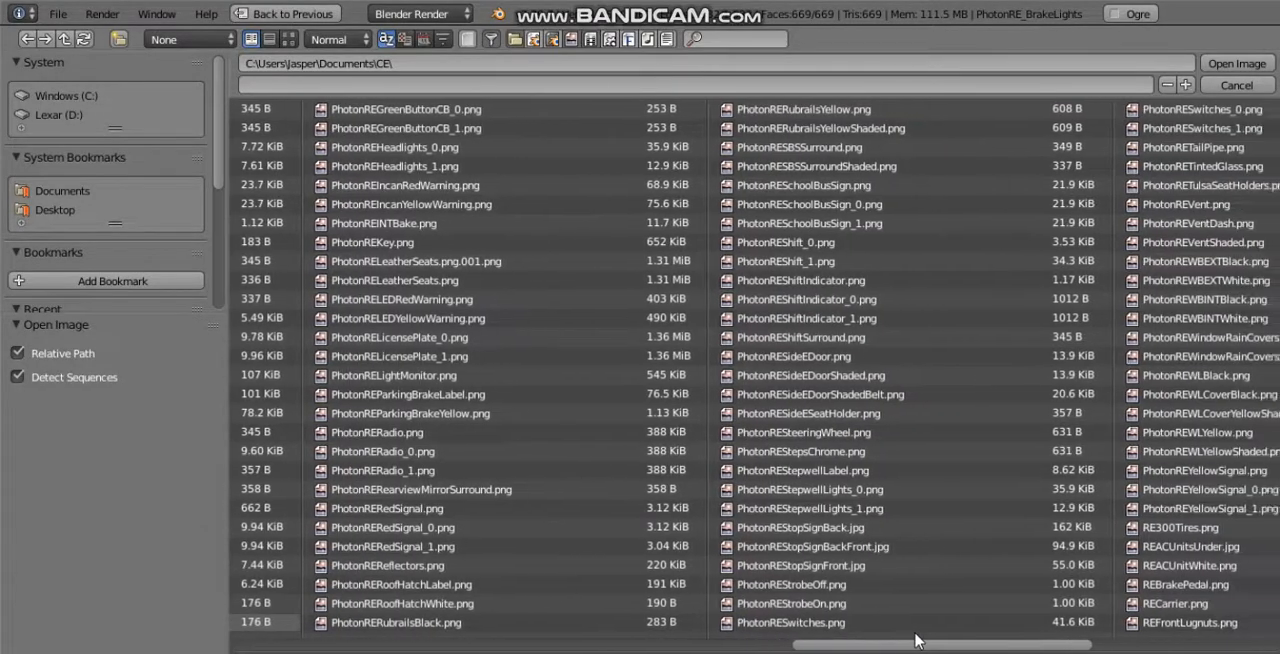
pyautogui.moveTo(910, 645); pyautogui.dragTo(560, 645)
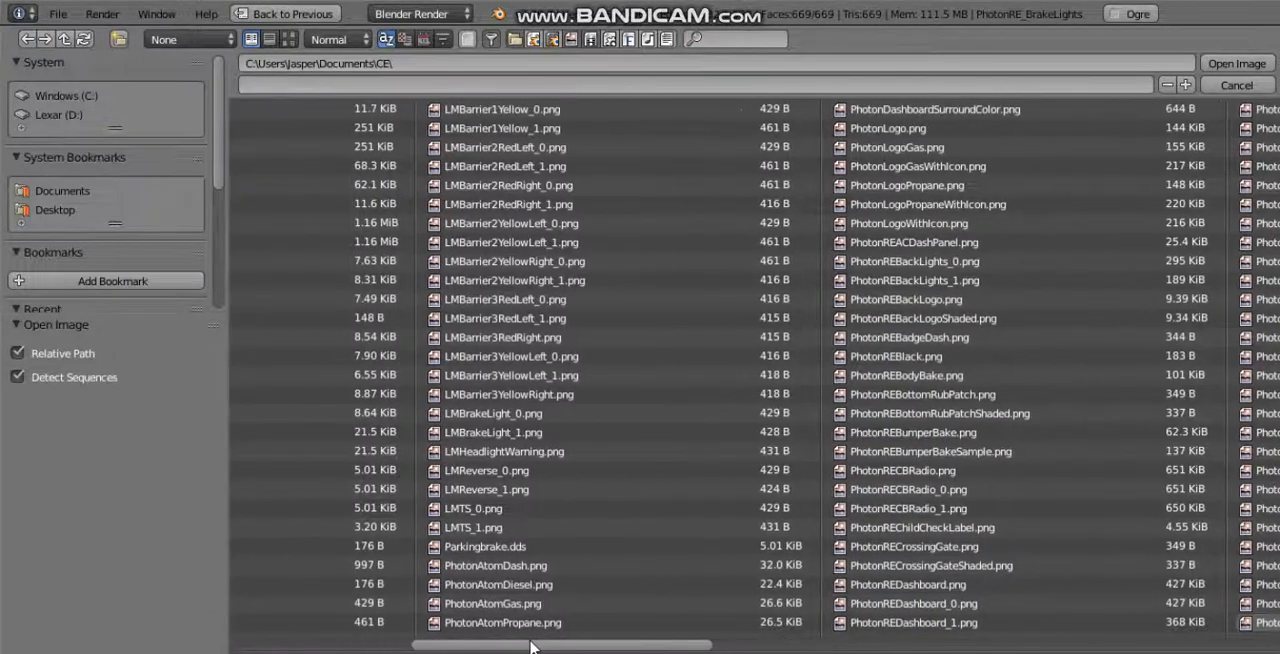
pyautogui.hscroll(3)
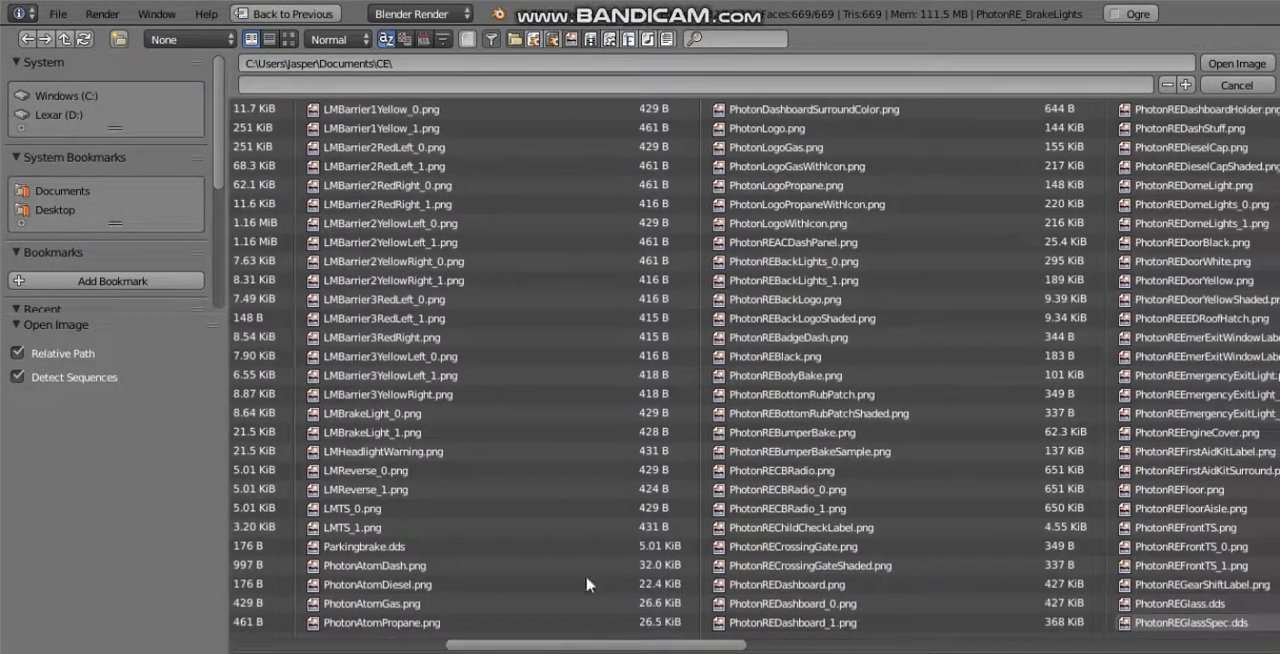
pyautogui.click(794, 261)
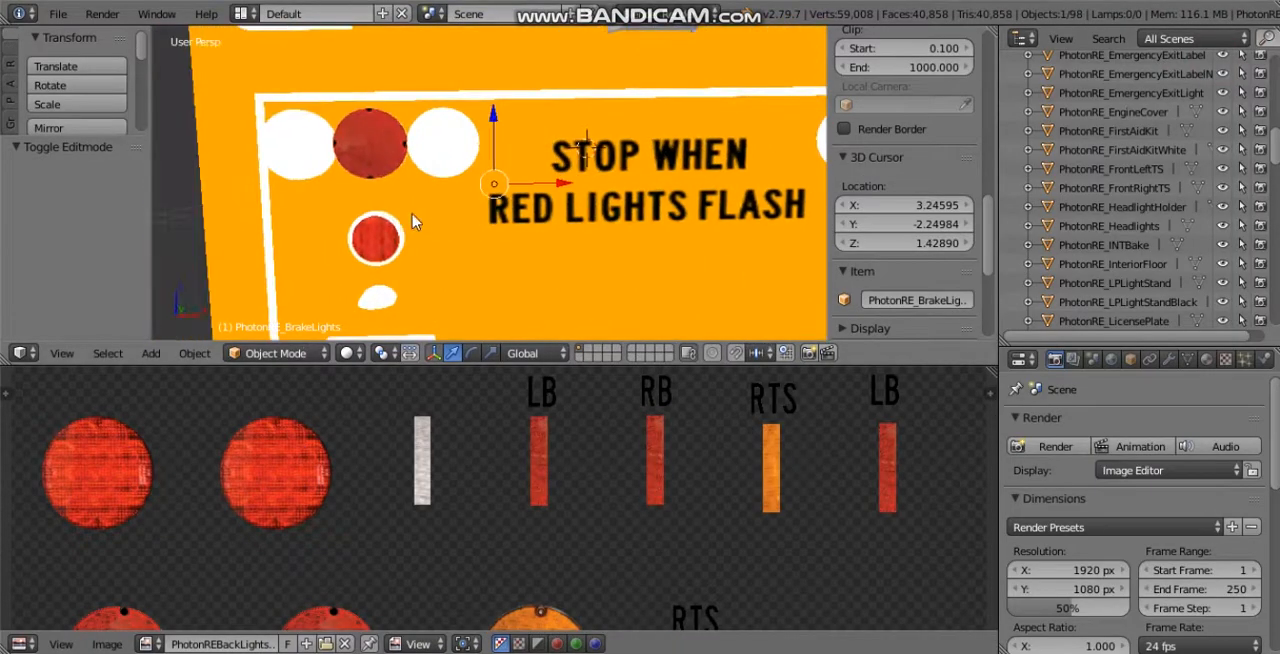
pyautogui.moveTo(453, 186)
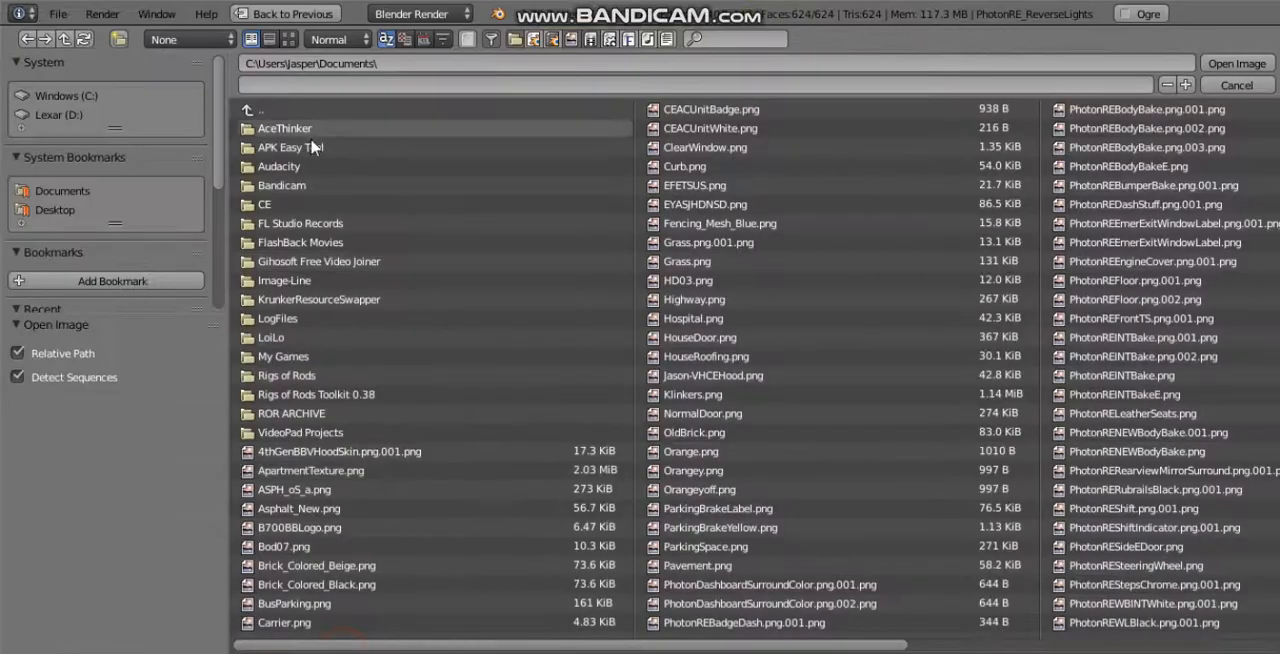
# Load PhotonREBackLights_0.png from the CE folder onto the remaining rear light meshes
pyautogui.doubleClick(263, 204)
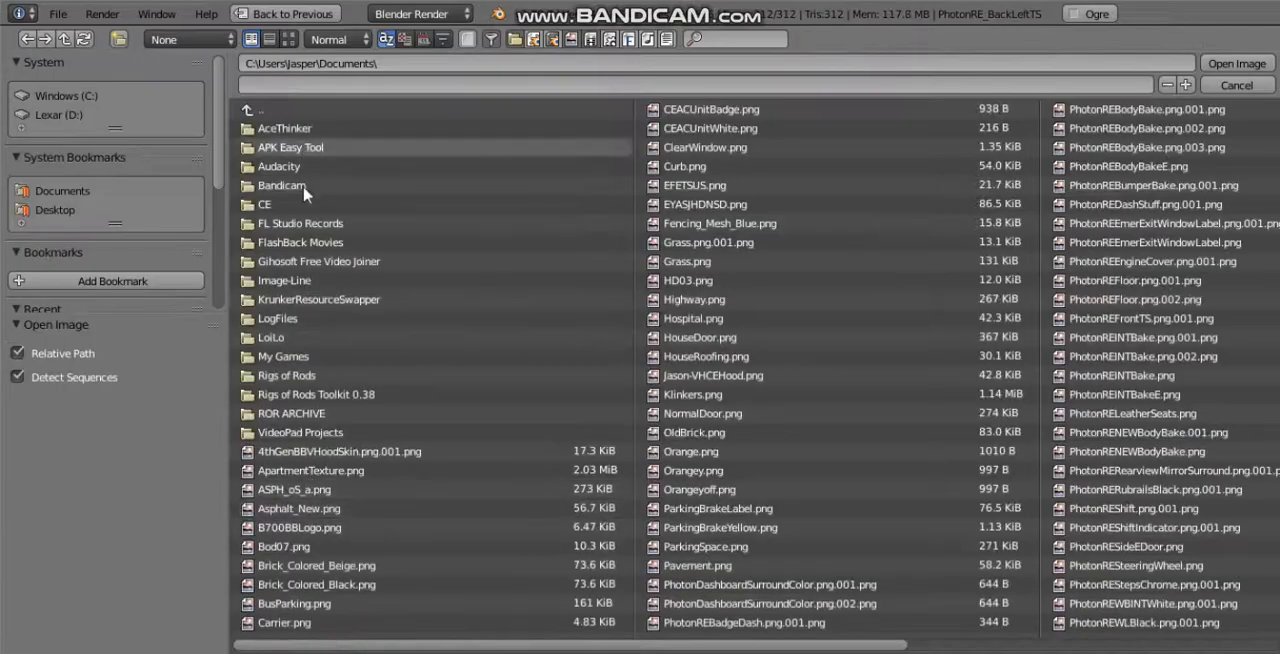
pyautogui.doubleClick(264, 204)
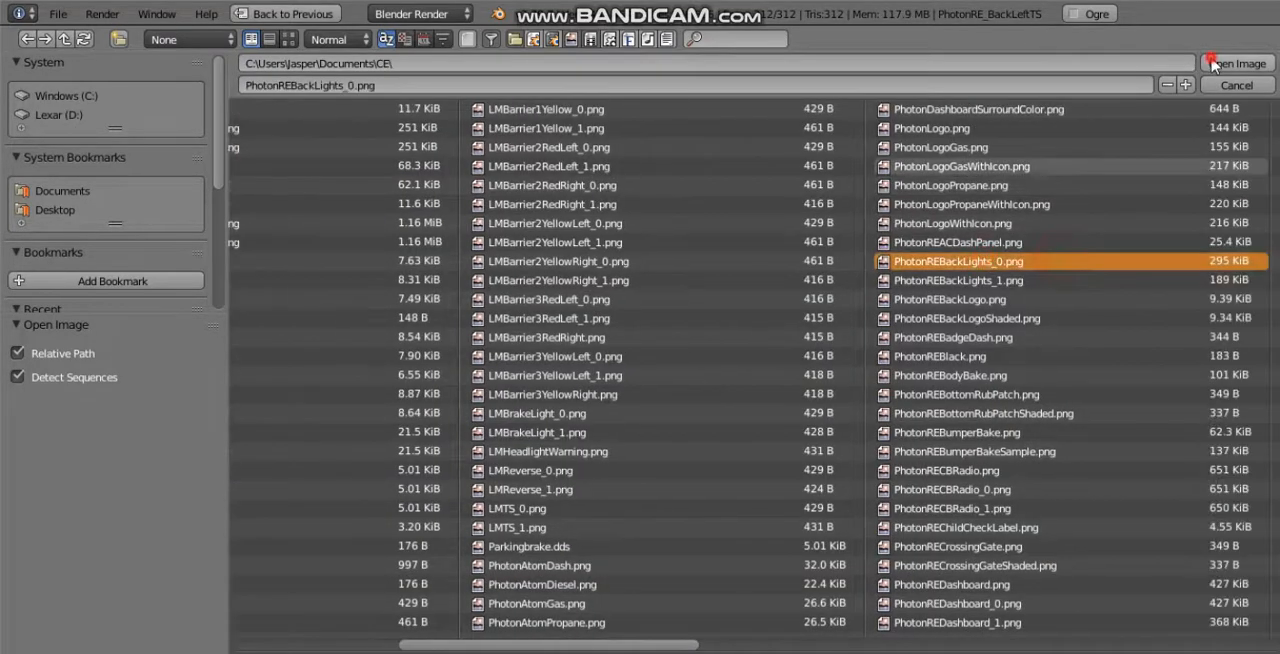
pyautogui.click(1214, 60)
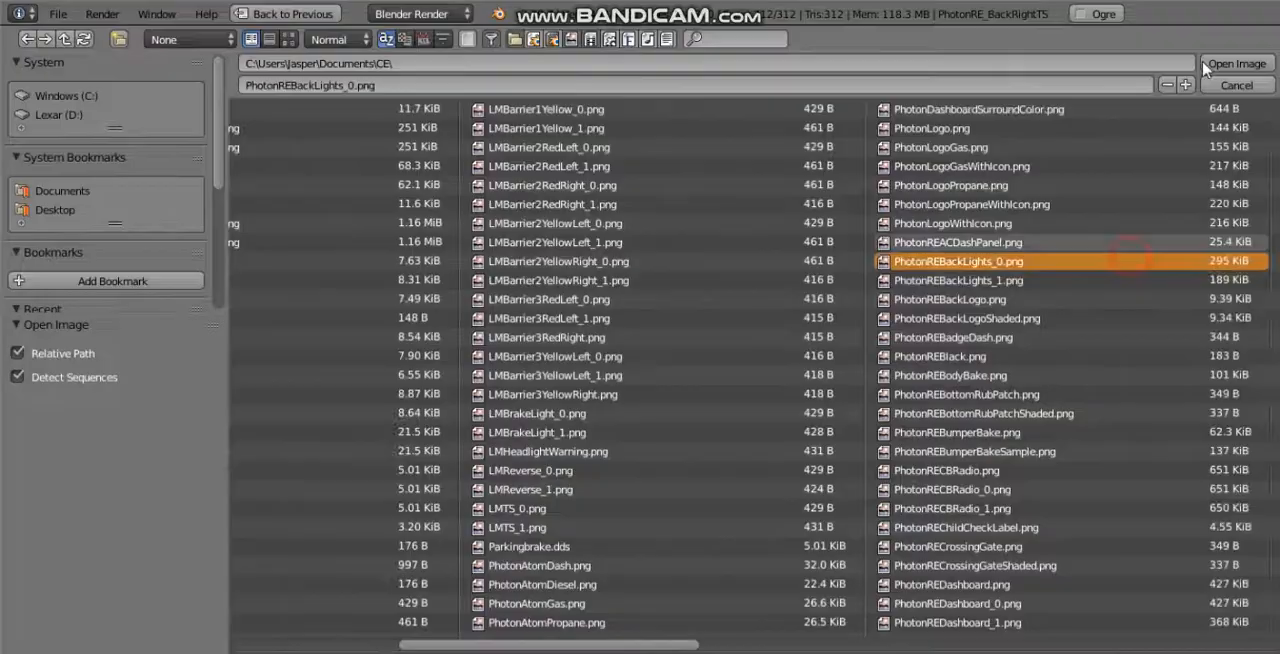
pyautogui.click(1231, 57)
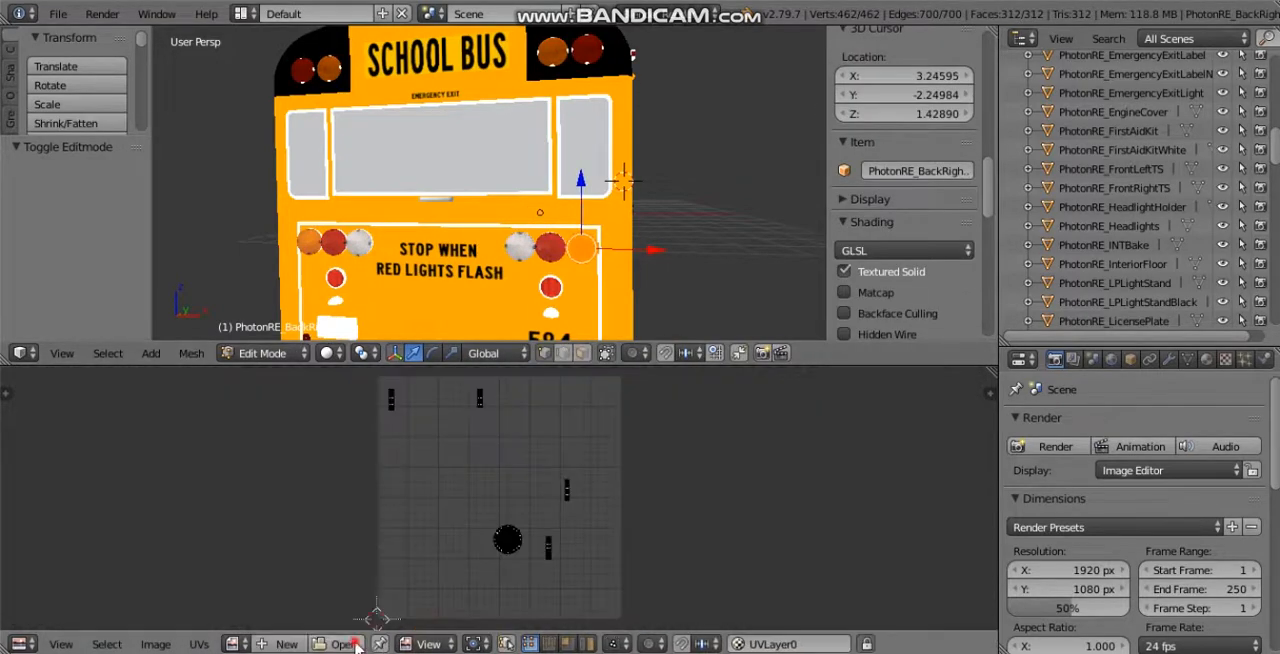
# Load PhotonREBackLights_0.png onto the rear light mesh in the UV/Image Editor
pyautogui.click(345, 644)
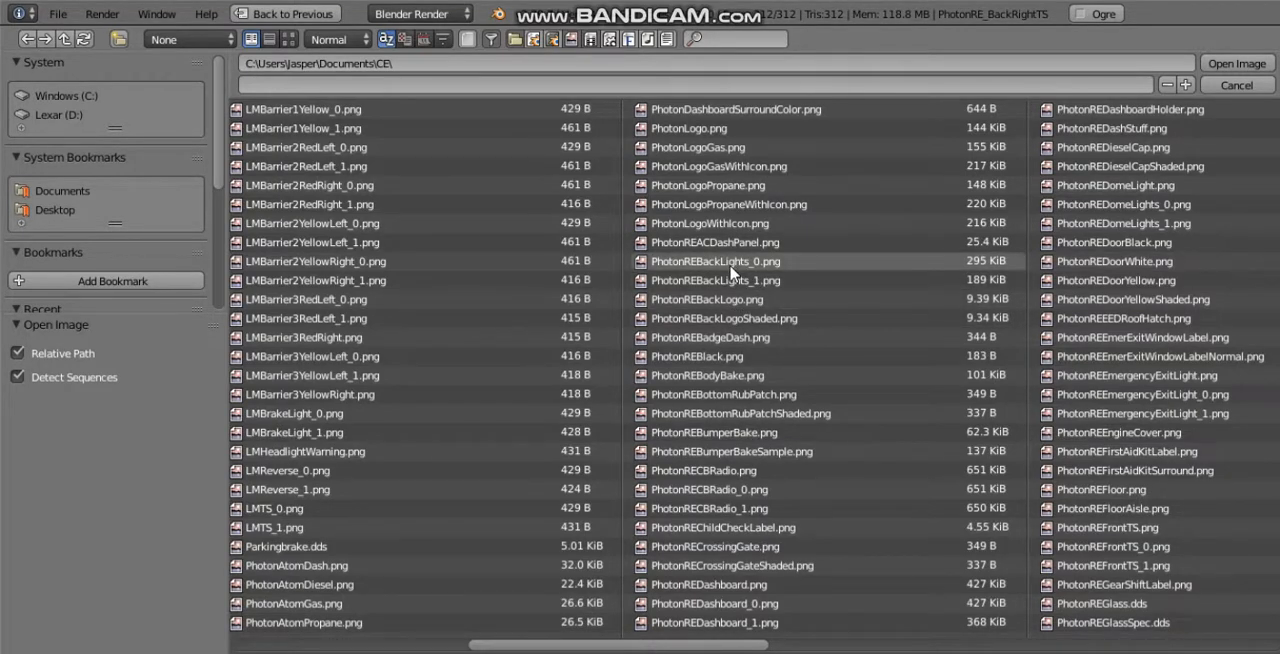
pyautogui.click(726, 318)
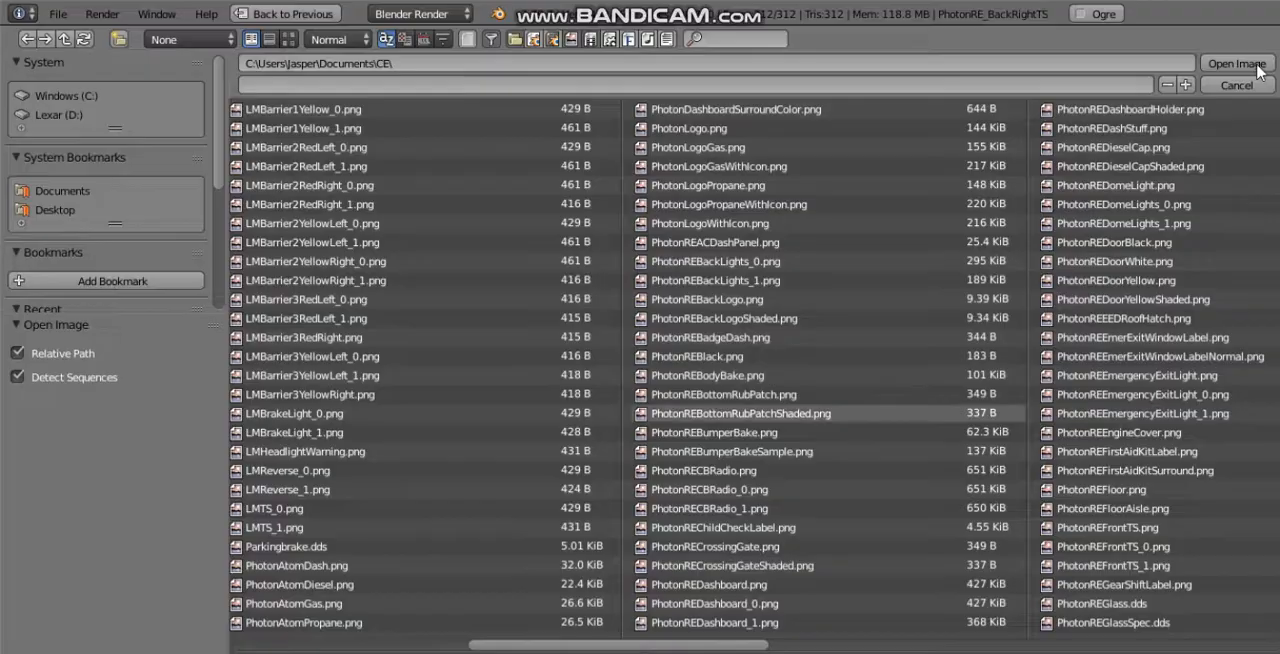
pyautogui.click(1231, 63)
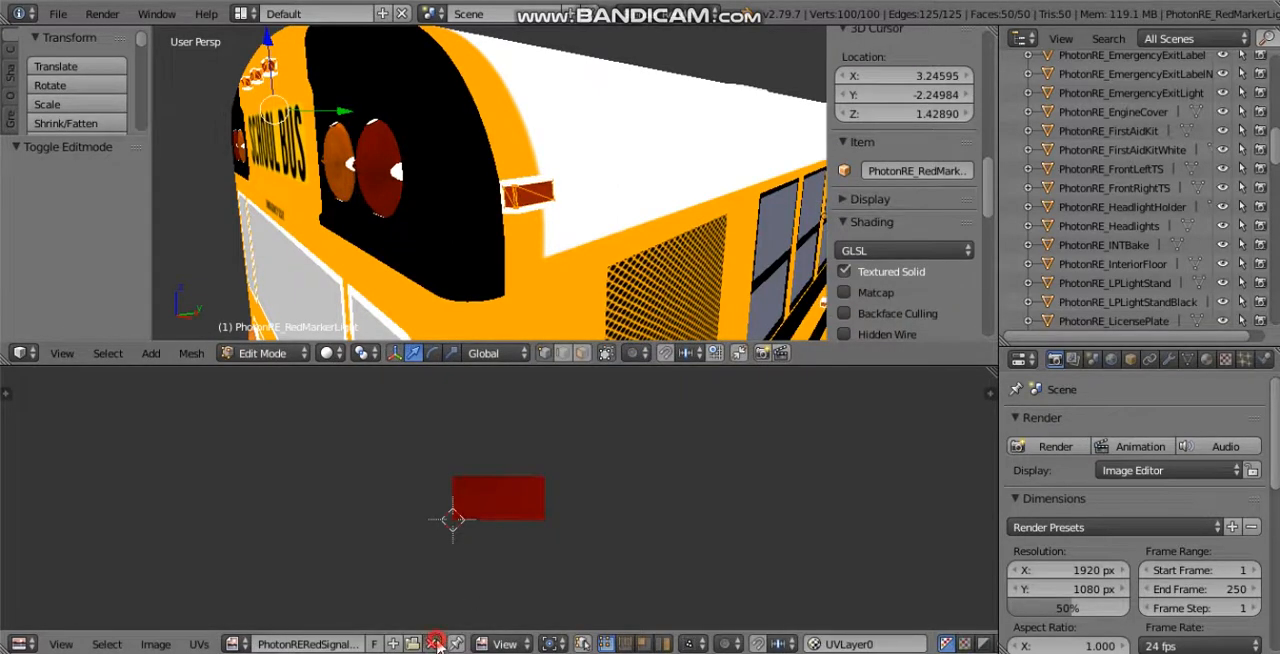
# Load a PhotonRERedSignal image from the CE folder onto the red marker light
pyautogui.click(437, 645)
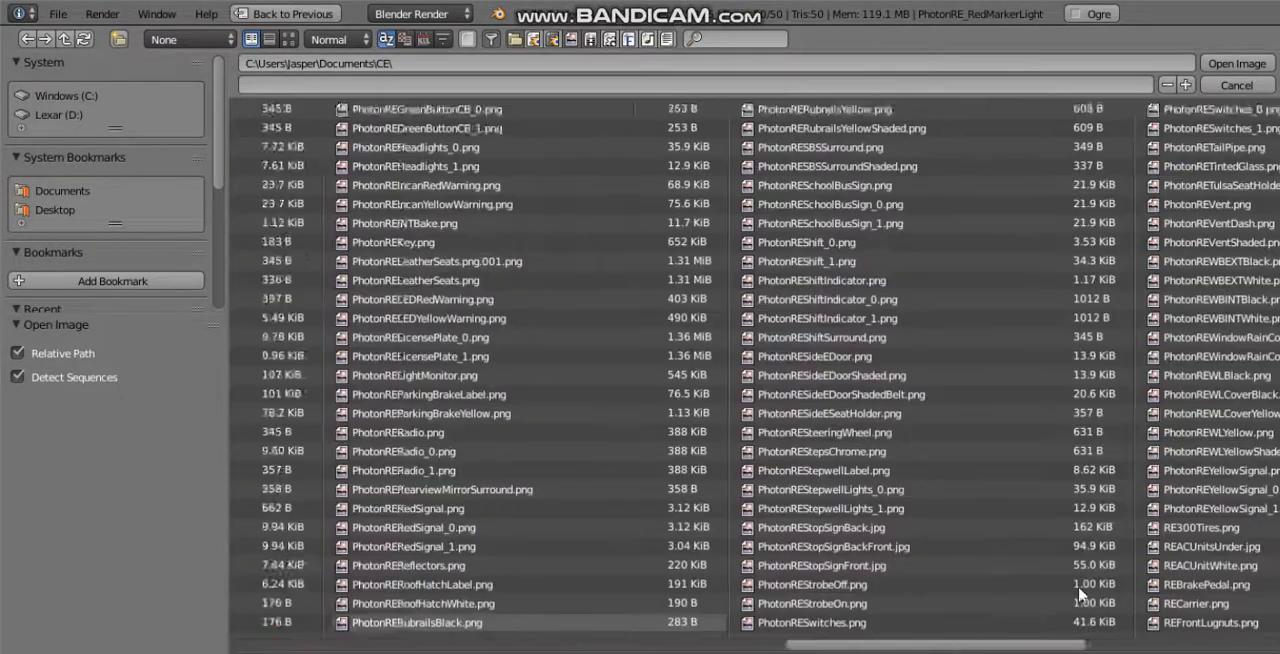
pyautogui.hscroll(3)
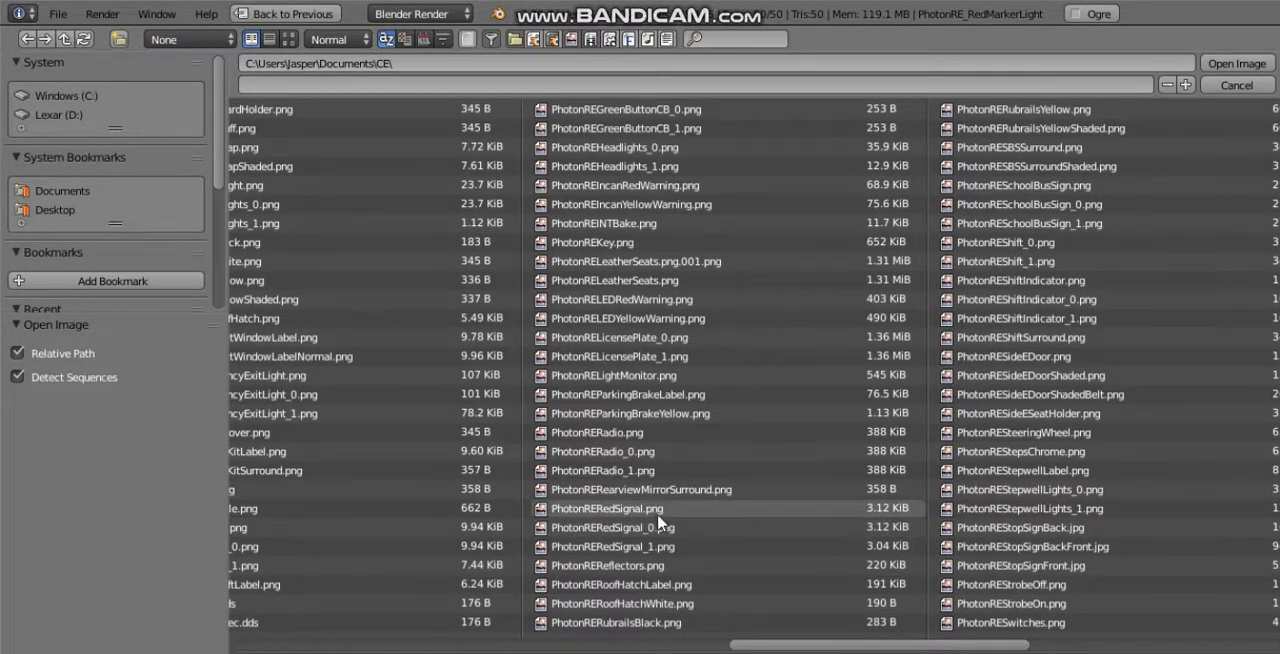
pyautogui.moveTo(650, 529)
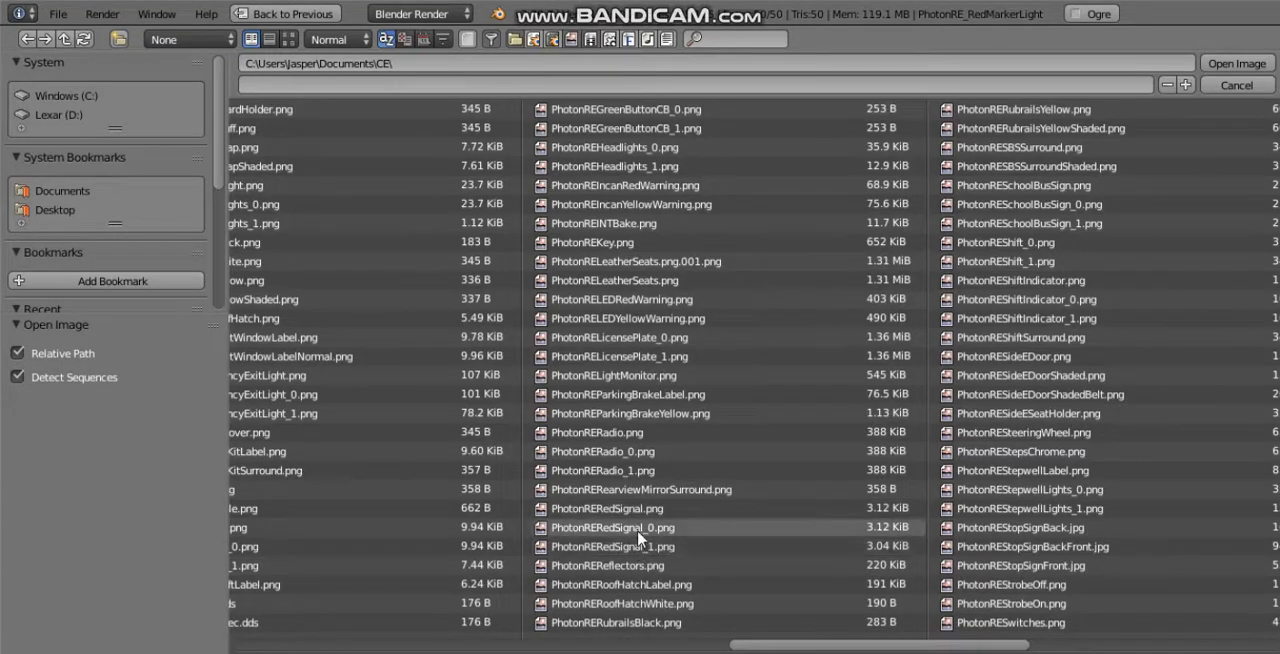
pyautogui.moveTo(643, 533)
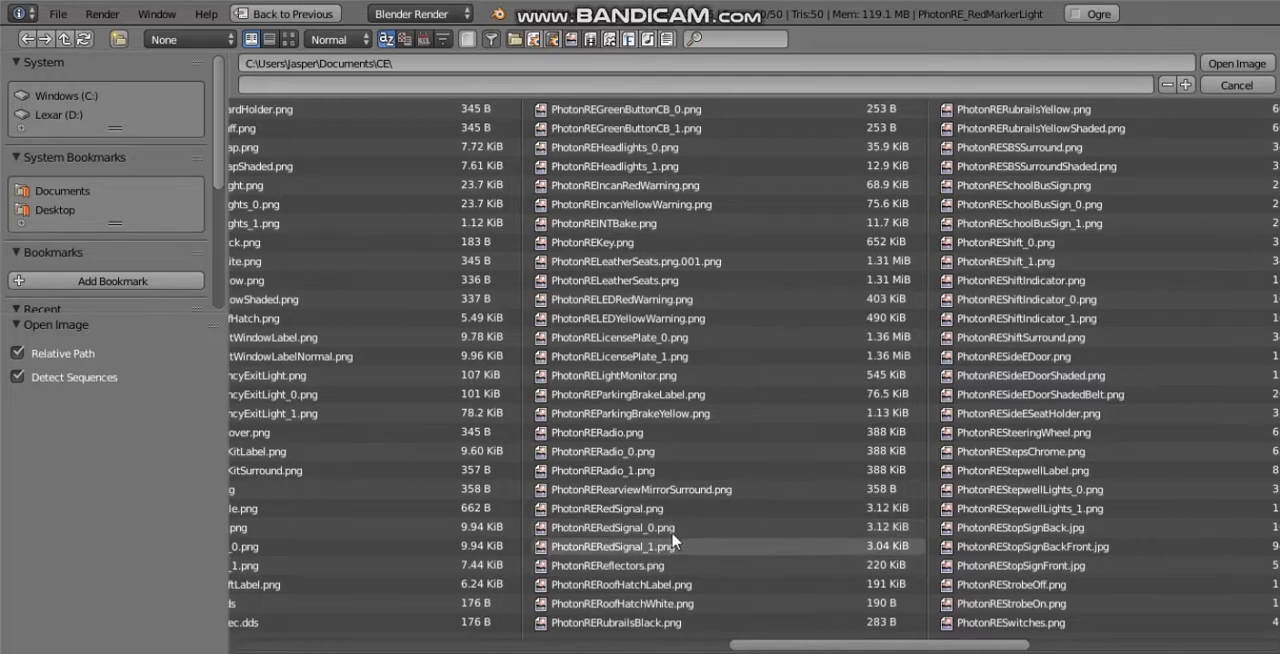
pyautogui.click(605, 508)
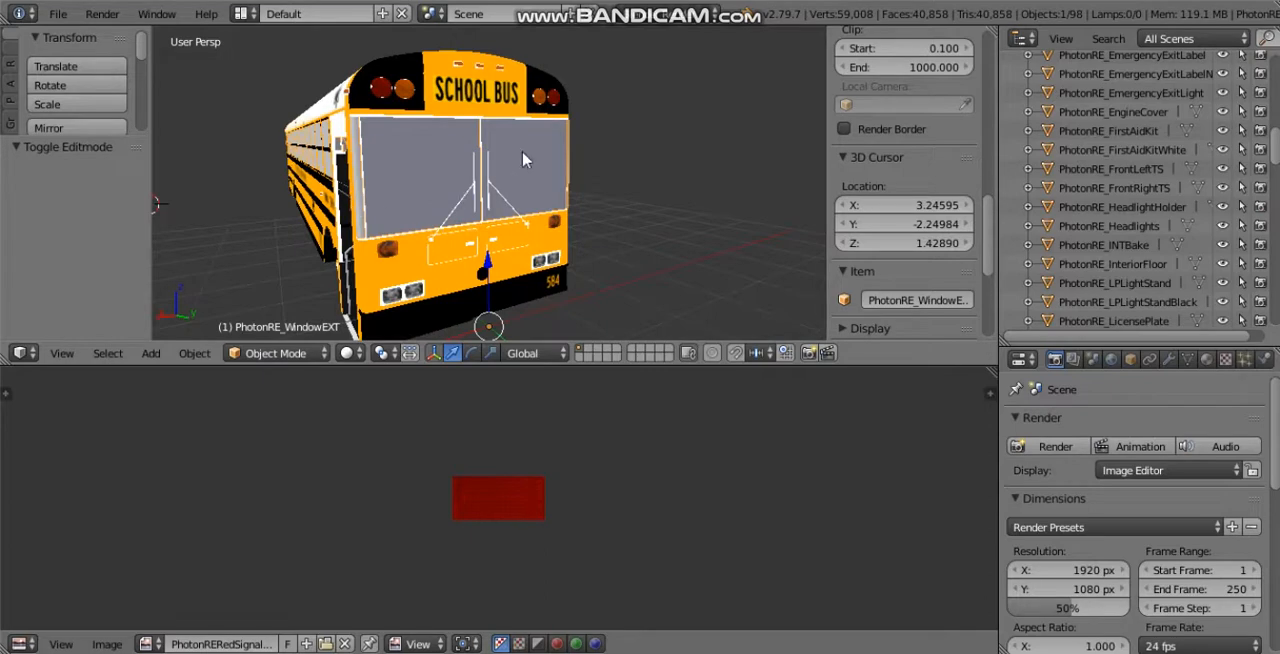
pyautogui.moveTo(617, 152)
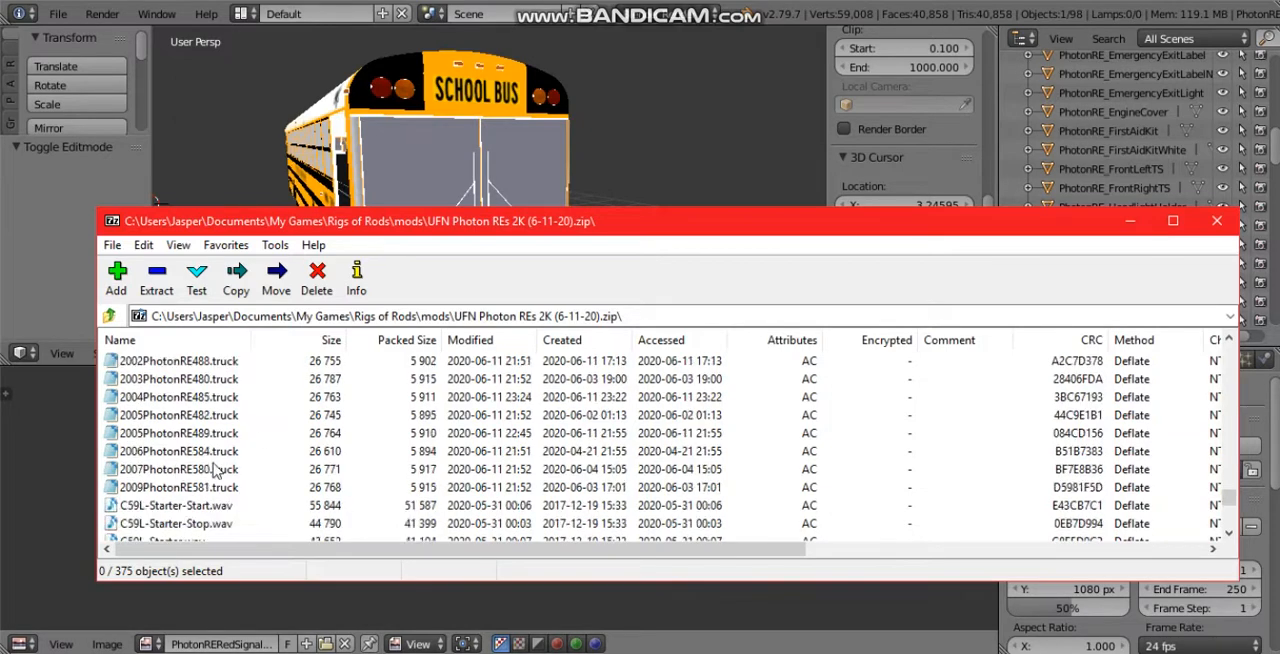
# View 2006PhotonRE584.truck in Notepad and find the PhotonRE_WindowEXT material line
pyautogui.doubleClick(178, 451)
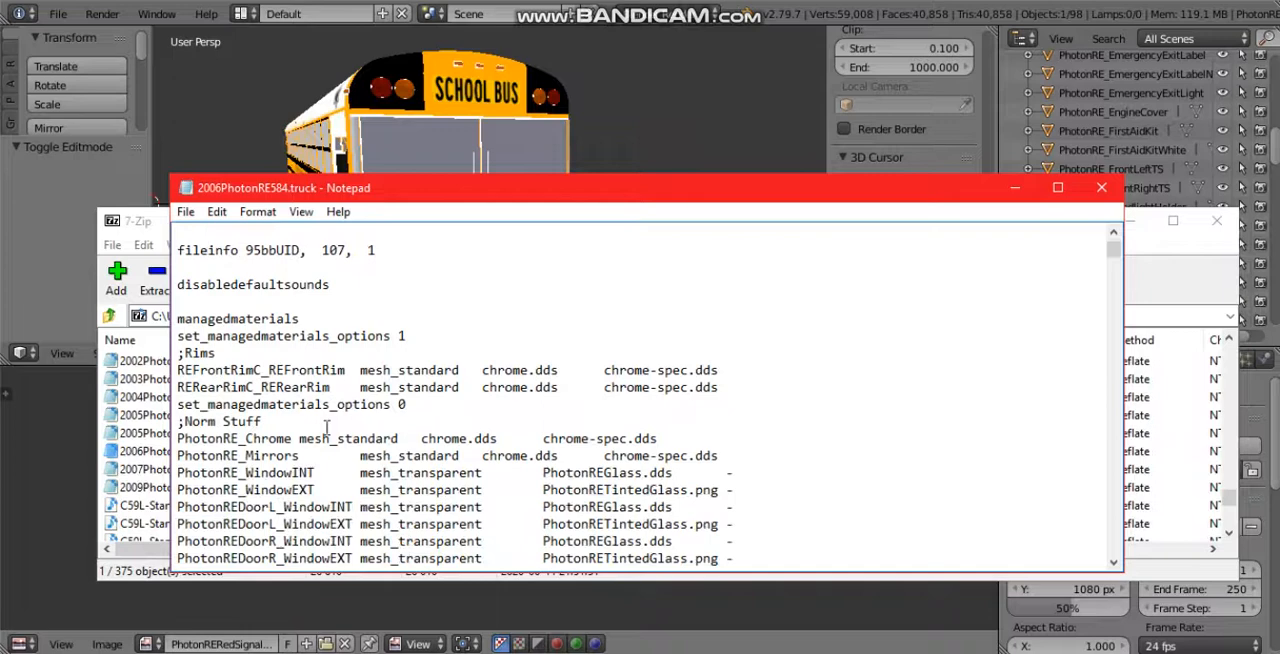
pyautogui.scroll(-3)
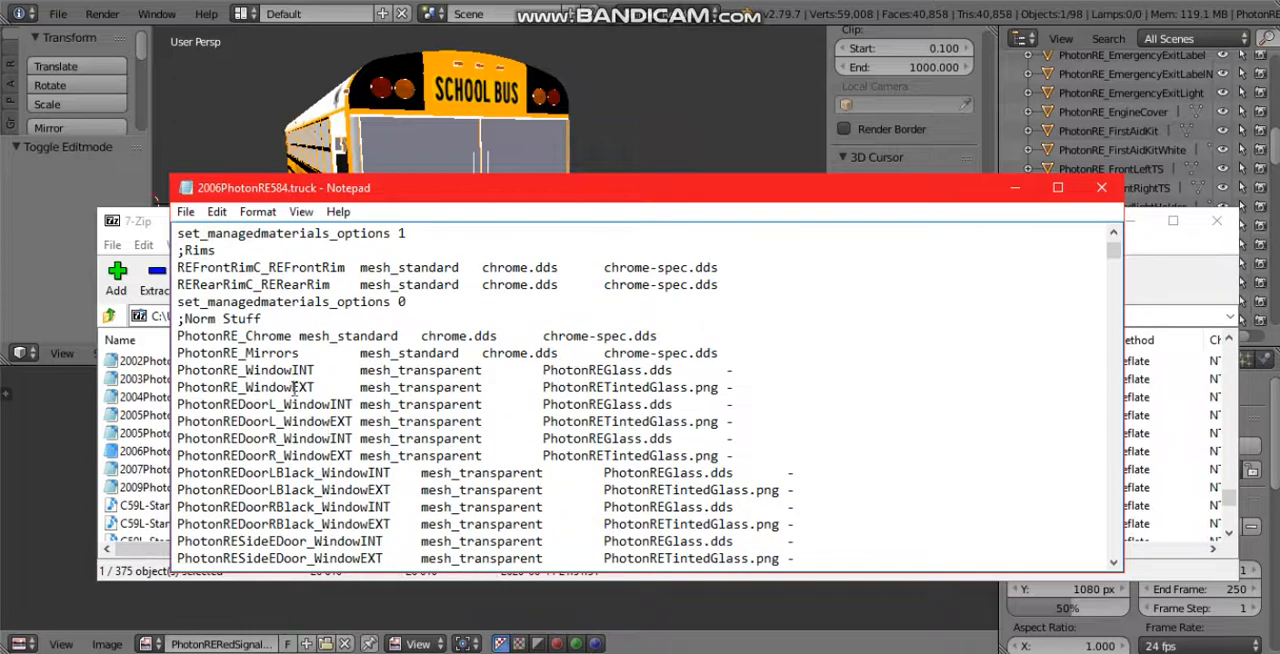
pyautogui.click(1101, 188)
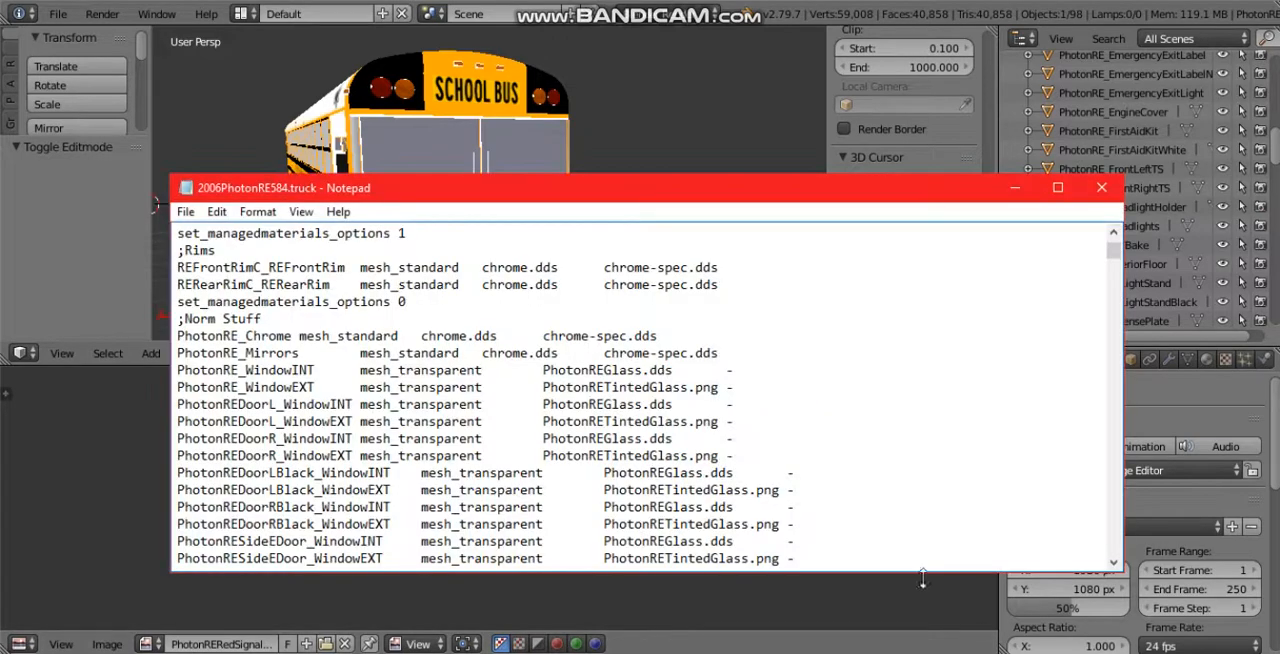
pyautogui.click(1101, 188)
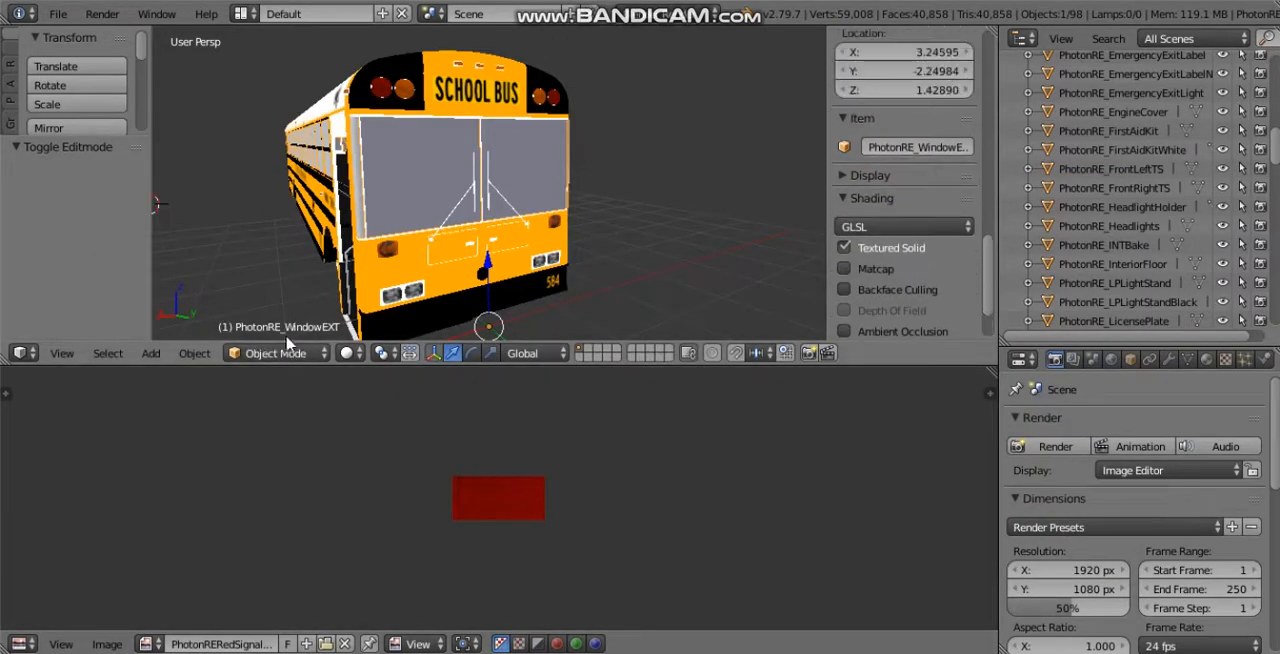
pyautogui.moveTo(266, 515)
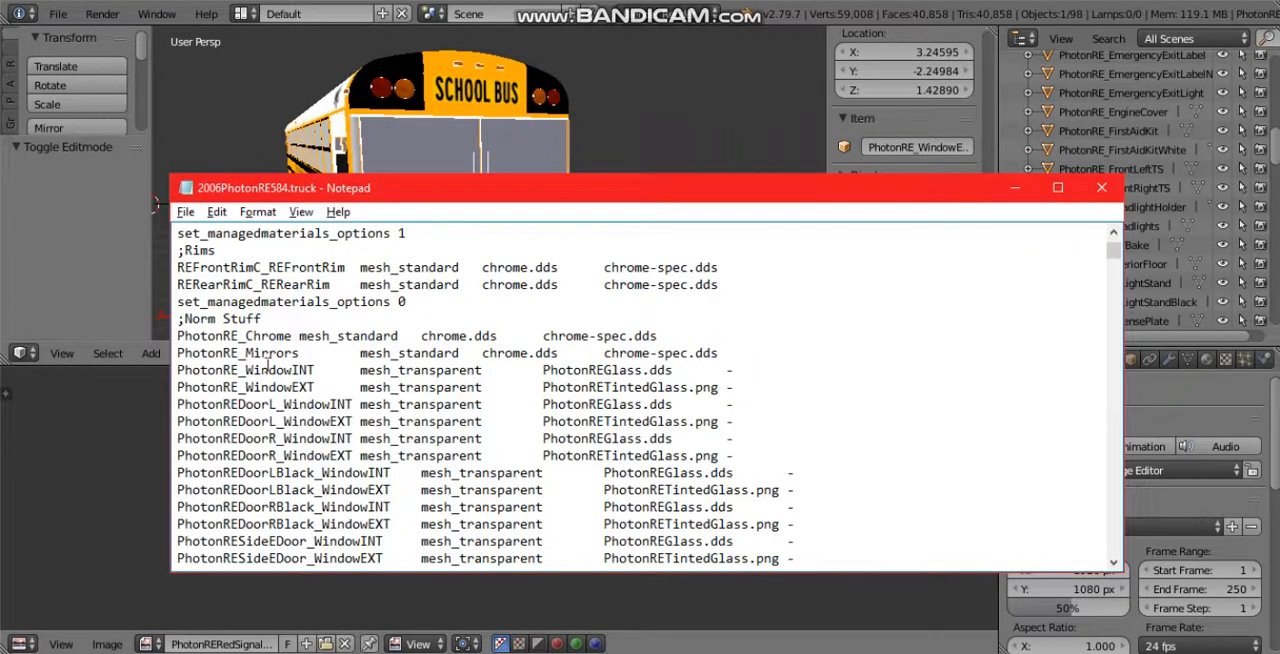
pyautogui.moveTo(320, 387)
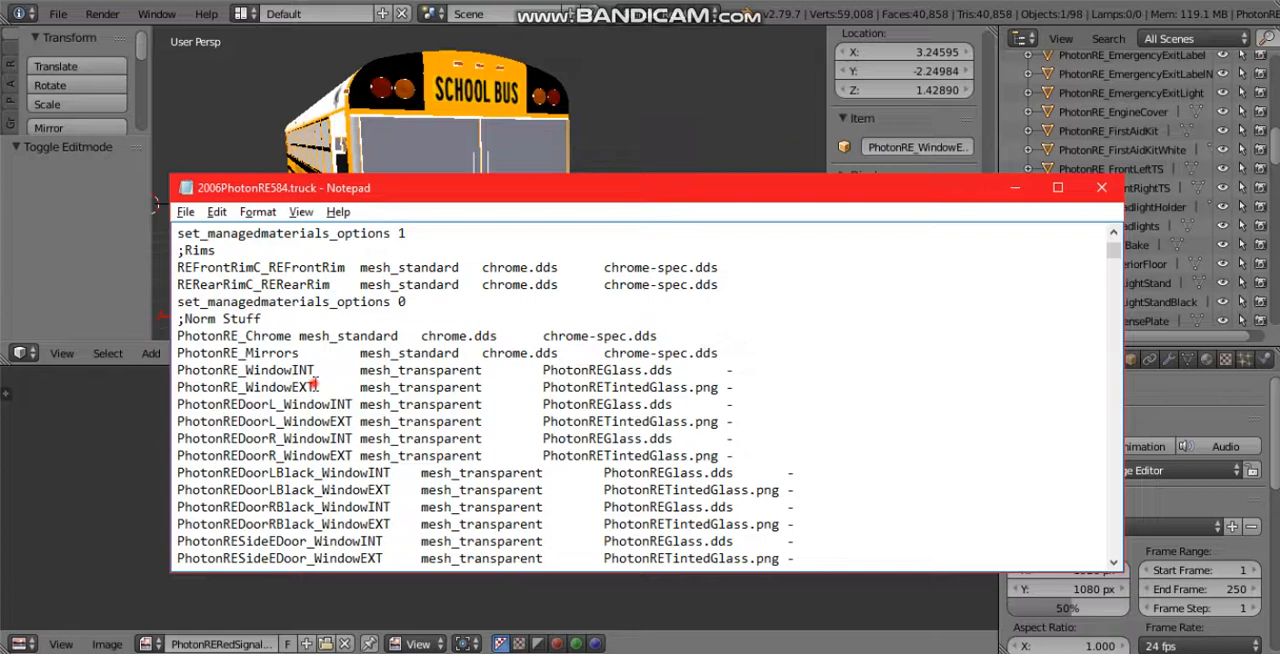
# Compare the exterior window and door window mesh names, then return to Blender
pyautogui.doubleClick(245, 387)
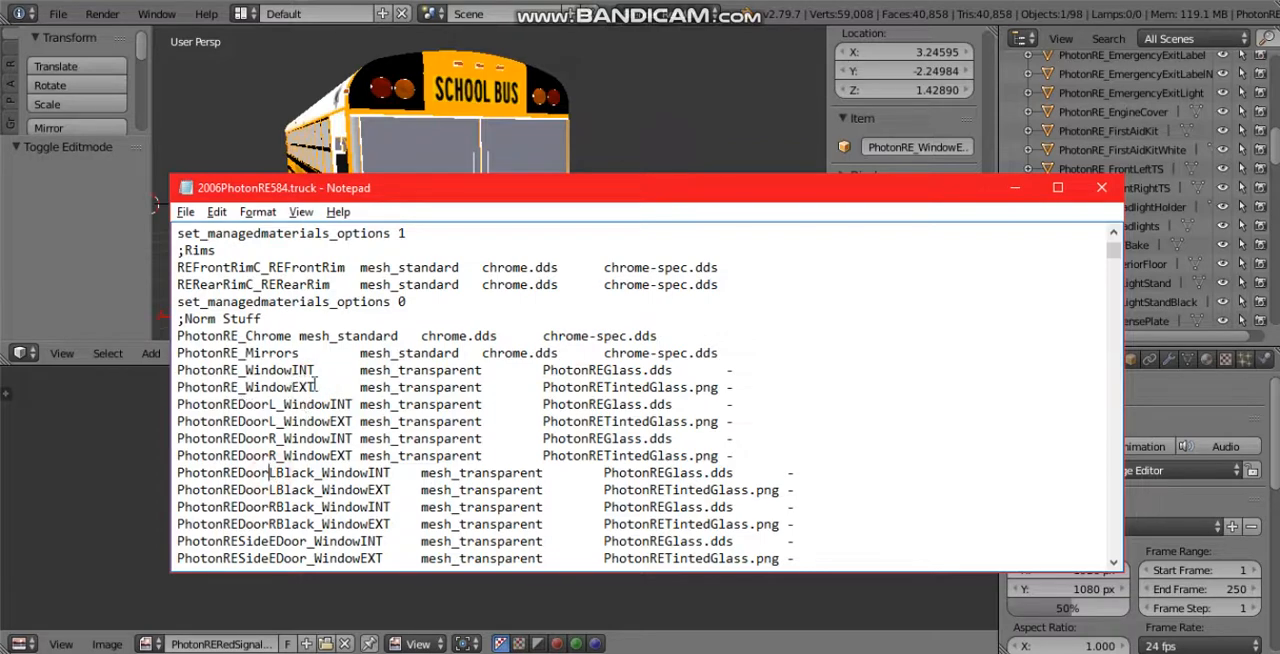
pyautogui.doubleClick(418, 386)
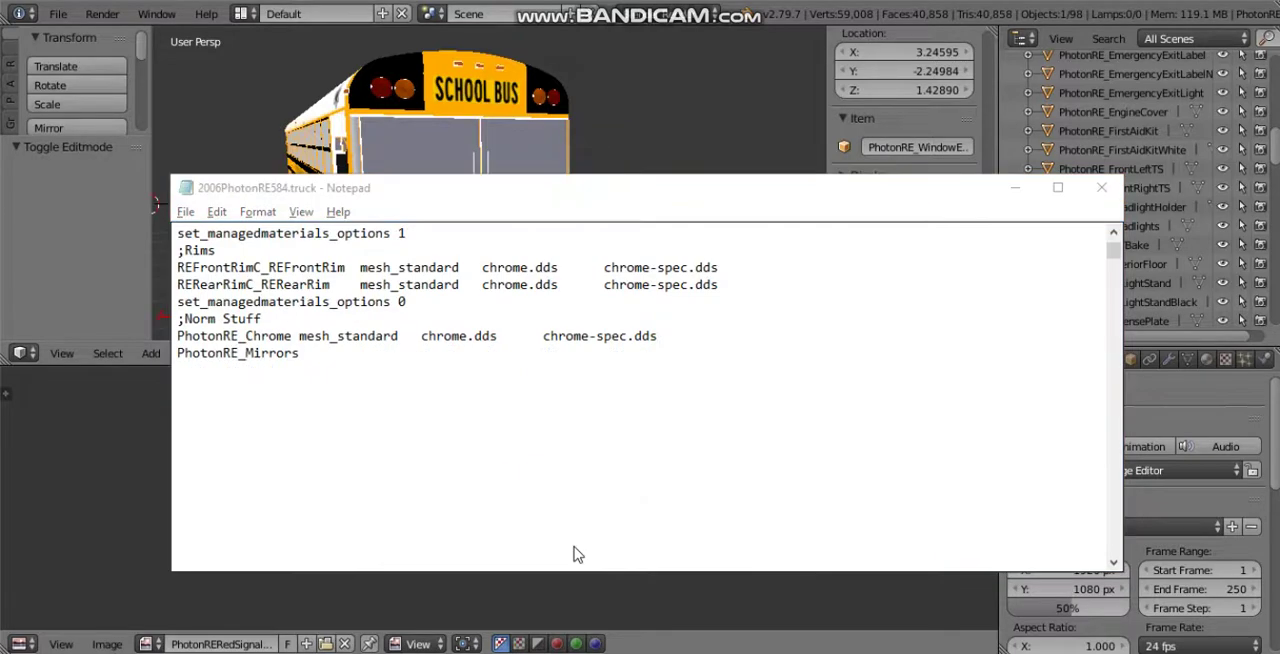
pyautogui.click(1097, 189)
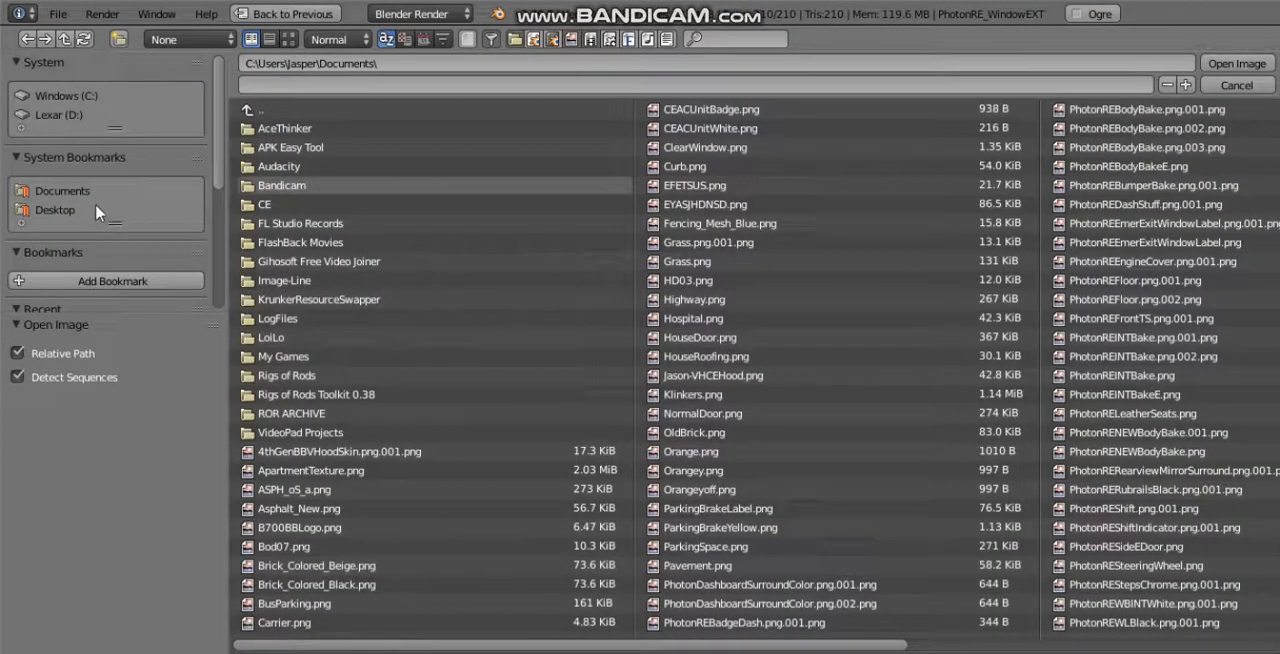
# Load PhotonRETintedGlass.png from the CE folder onto the exterior window mesh
pyautogui.doubleClick(264, 204)
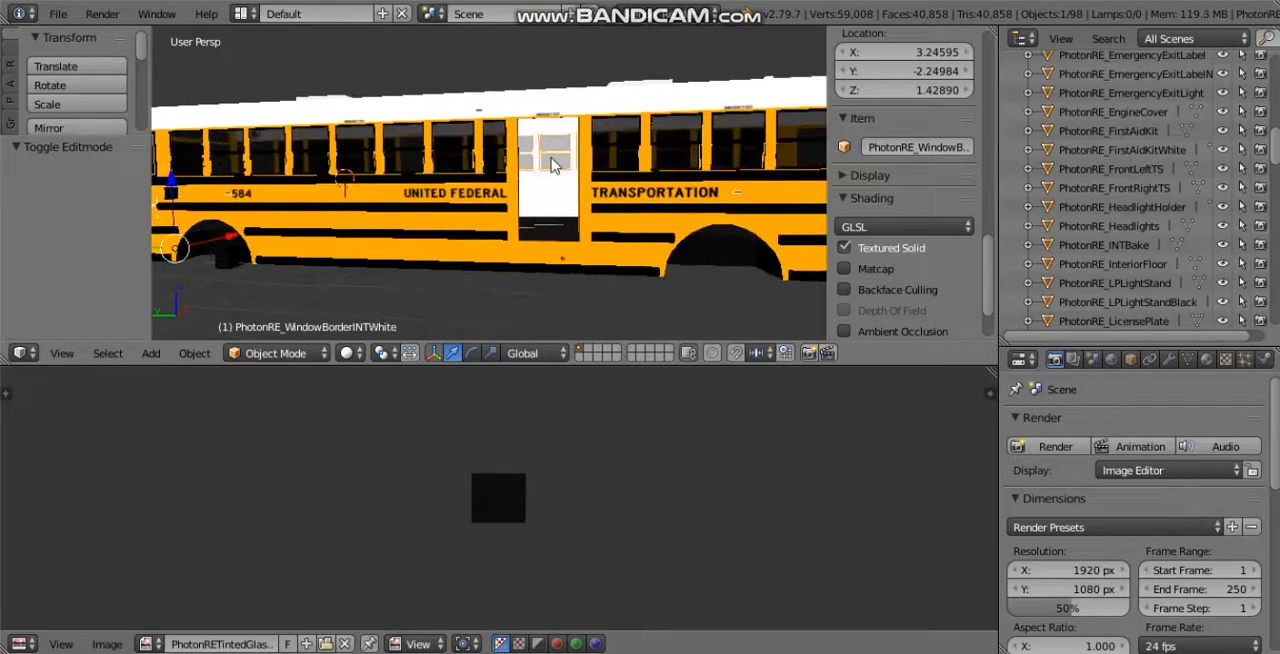
pyautogui.press('Tab')
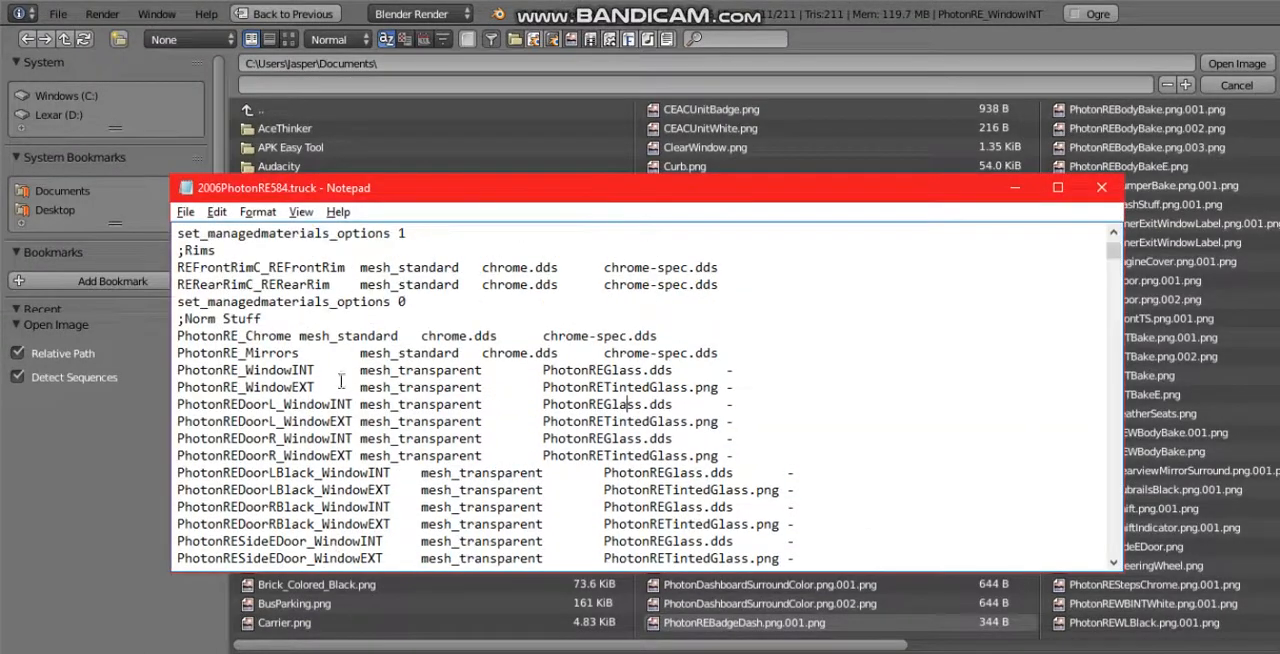
# Confirm PhotonRE_WindowINT uses PhotonREGlass.dds in Notepad and leave edit mode on the interior windows
pyautogui.doubleClick(245, 370)
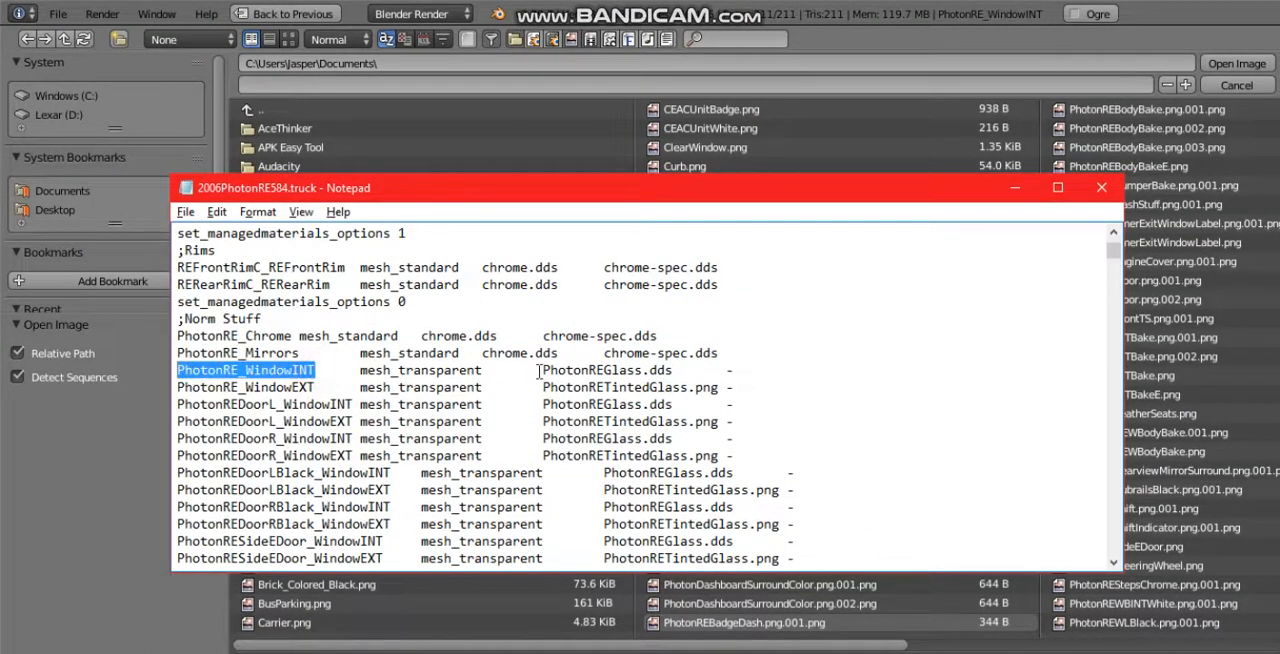
pyautogui.doubleClick(607, 370)
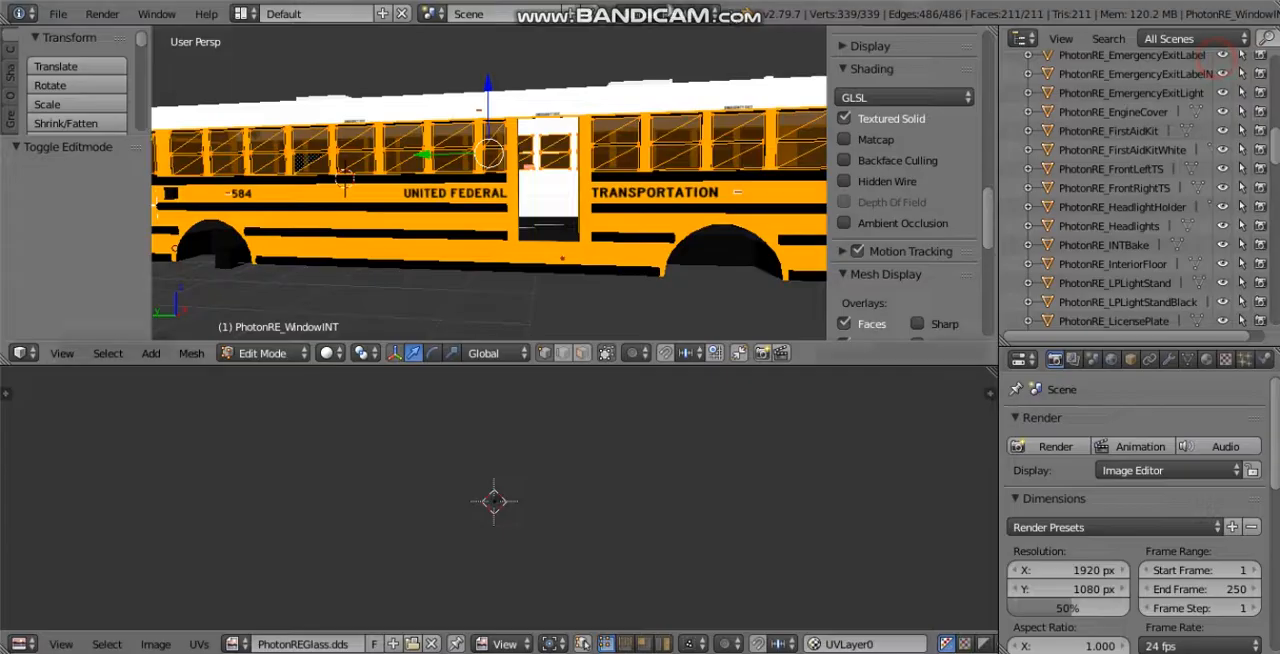
pyautogui.press('Tab')
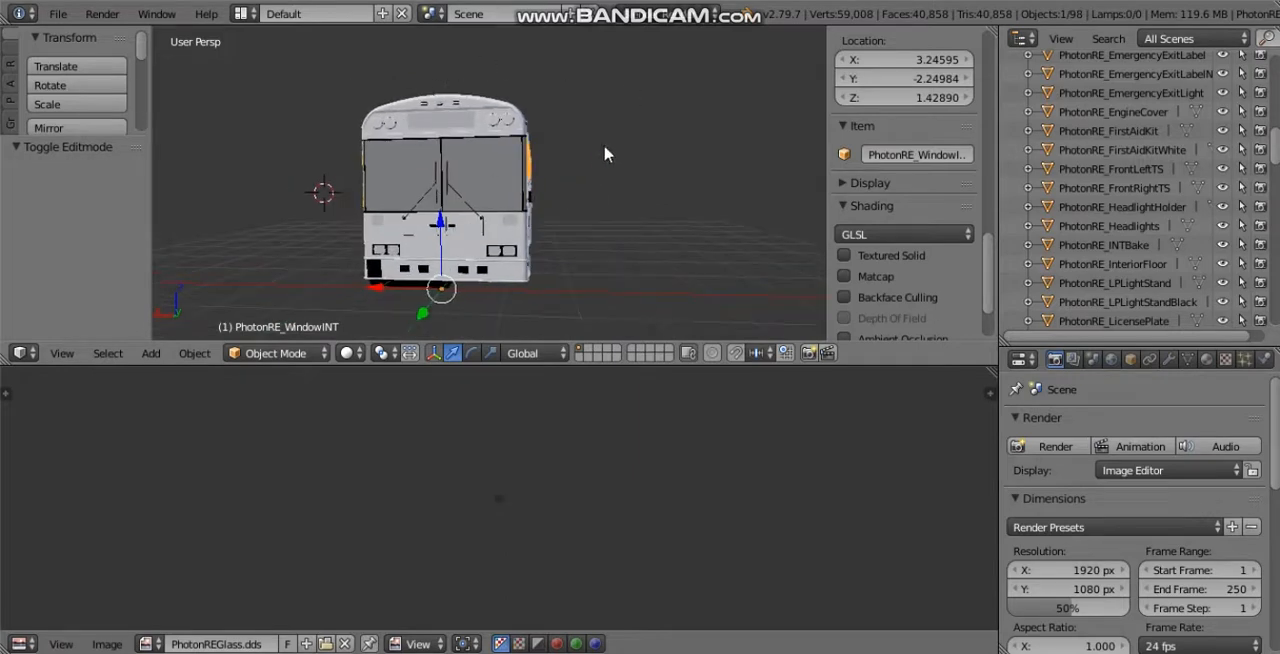
pyautogui.moveTo(796, 369)
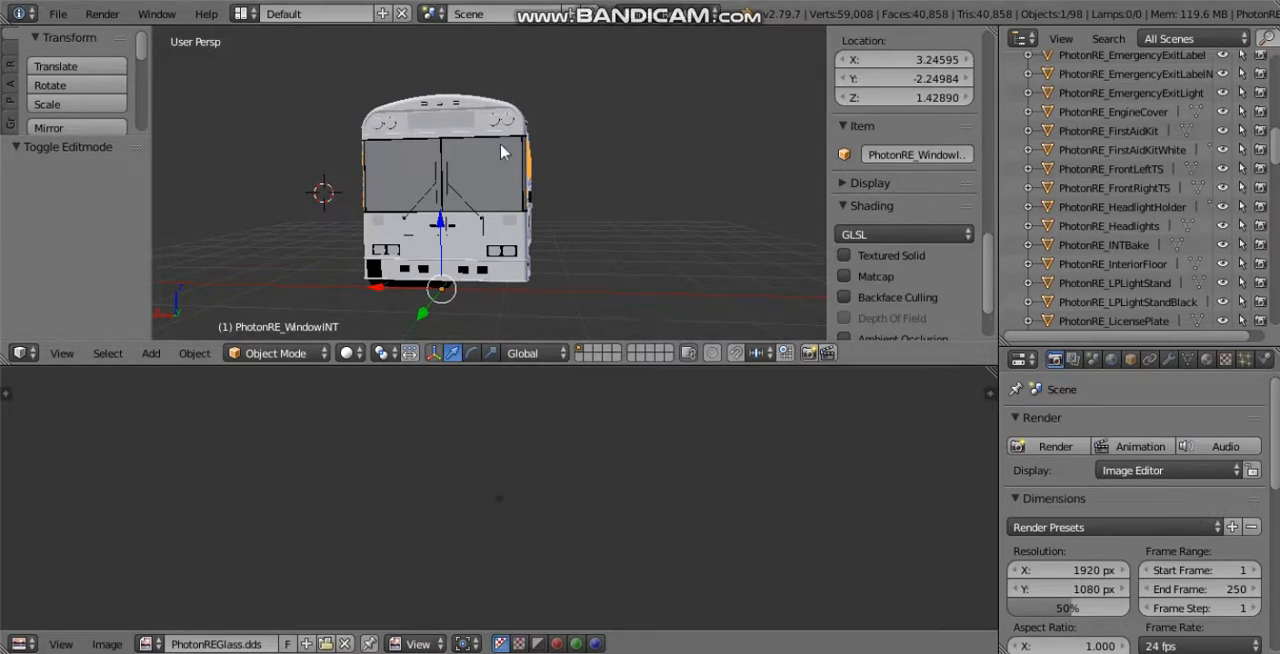
pyautogui.moveTo(502, 143)
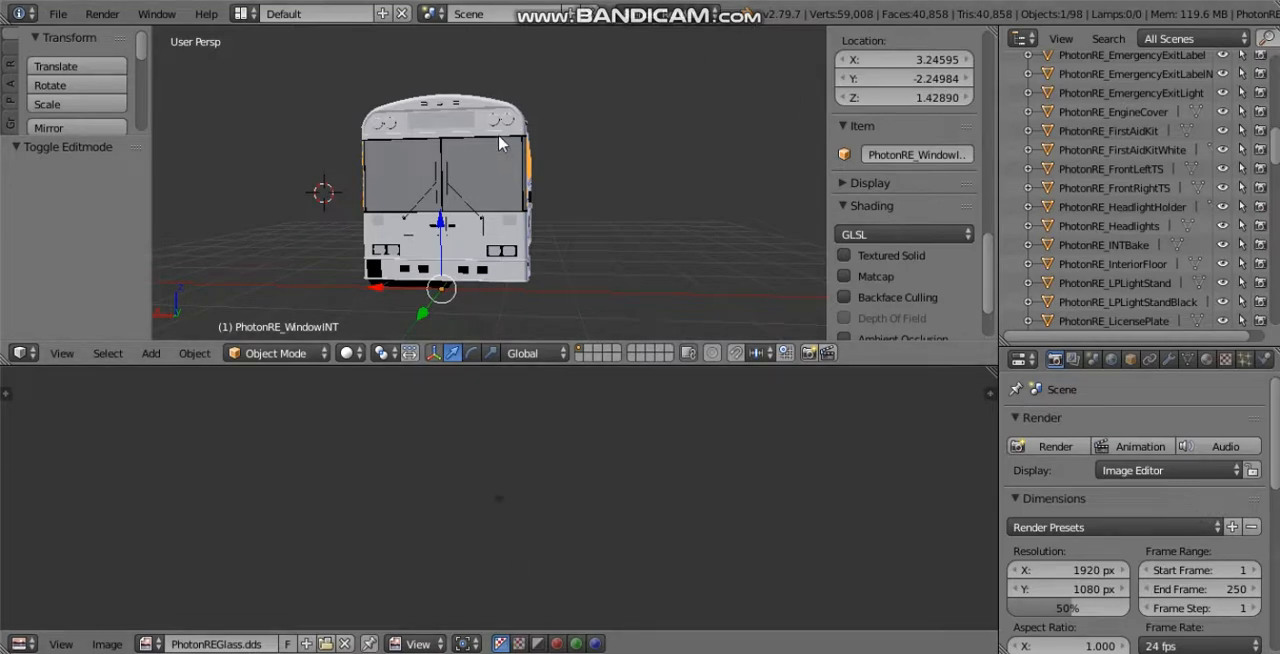